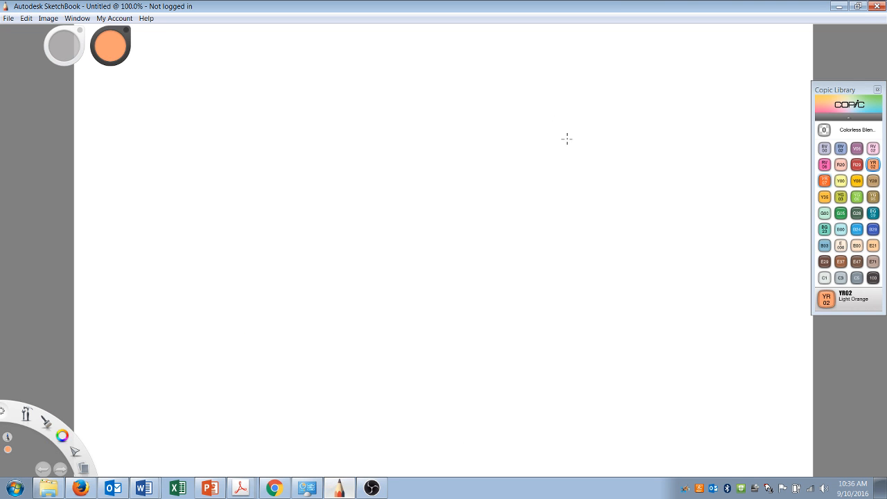
Step: With the light blue Copic marker, handwrite 'formula:' at the top left and 'name' lower down
{"action": "left_click", "coordinate": [840, 147]}
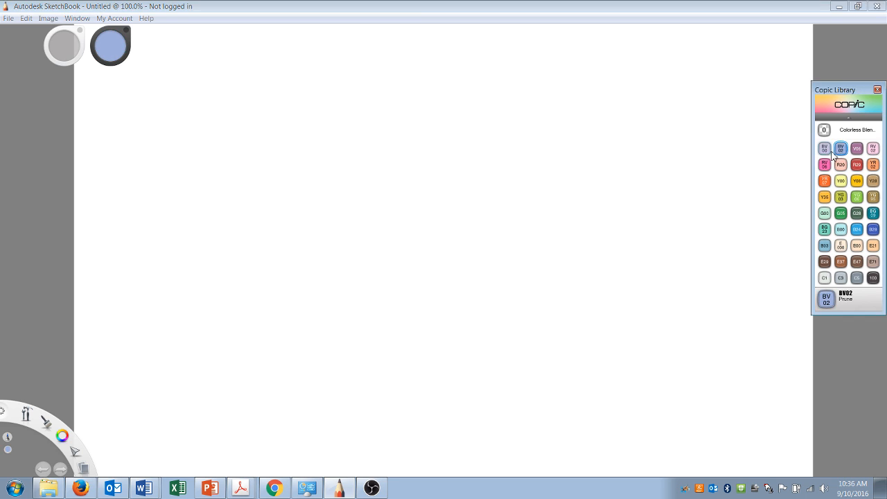
{"action": "left_click_drag", "start_coordinate": [141, 120], "coordinate": [139, 147]}
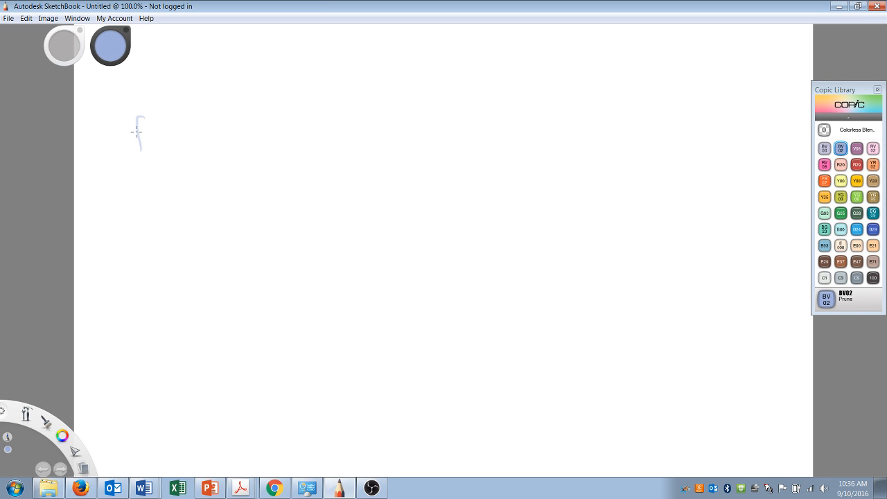
{"action": "left_click_drag", "start_coordinate": [138, 136], "coordinate": [205, 132]}
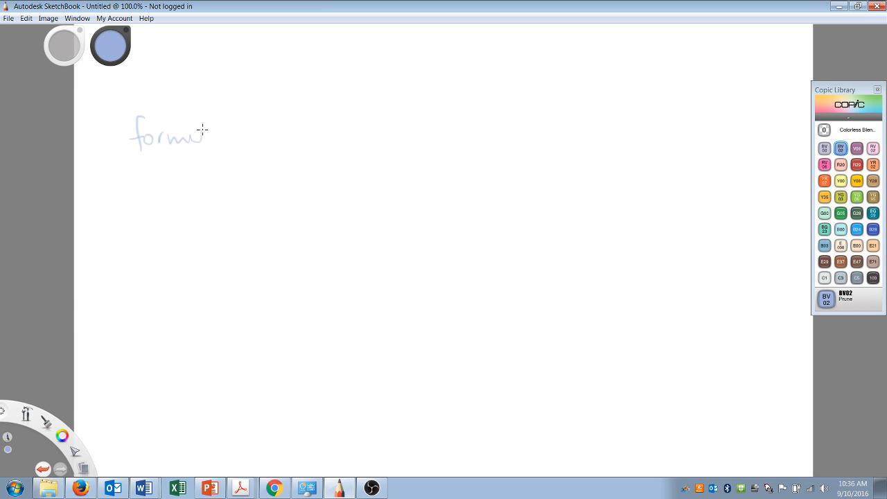
{"action": "left_click_drag", "start_coordinate": [205, 135], "coordinate": [232, 131]}
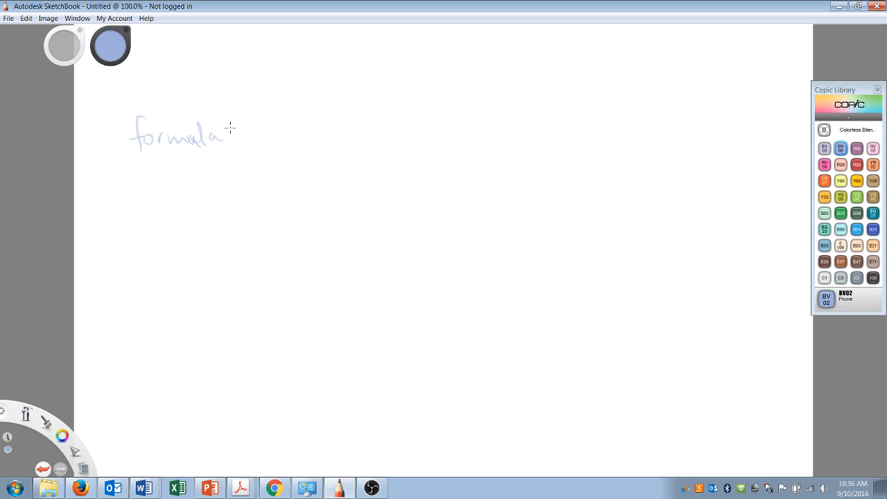
{"action": "left_click_drag", "start_coordinate": [130, 287], "coordinate": [147, 292]}
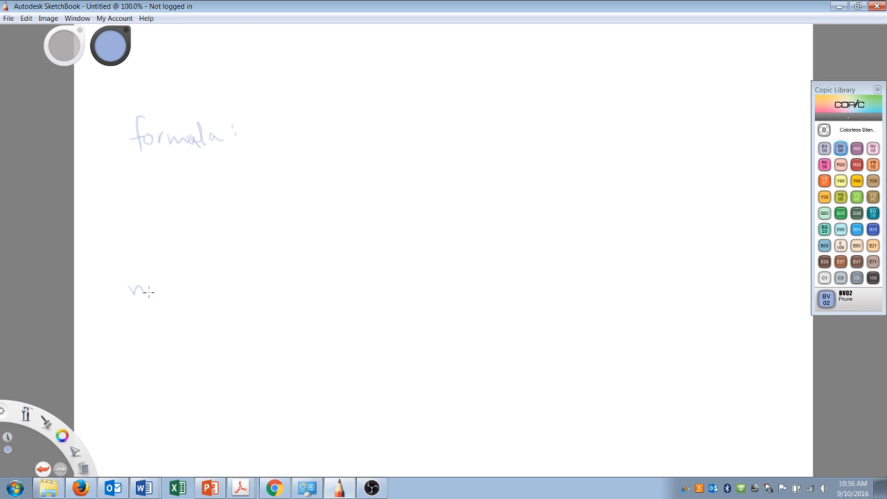
{"action": "left_click_drag", "start_coordinate": [127, 287], "coordinate": [197, 287]}
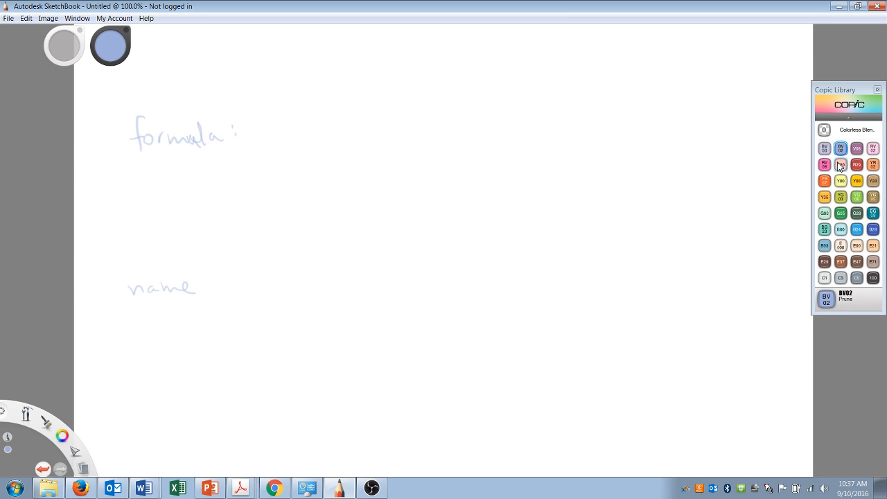
Step: In pink, handwrite 'transition metal' under 'formula:' and under 'name', and double-underline 'name'
{"action": "left_click", "coordinate": [824, 164]}
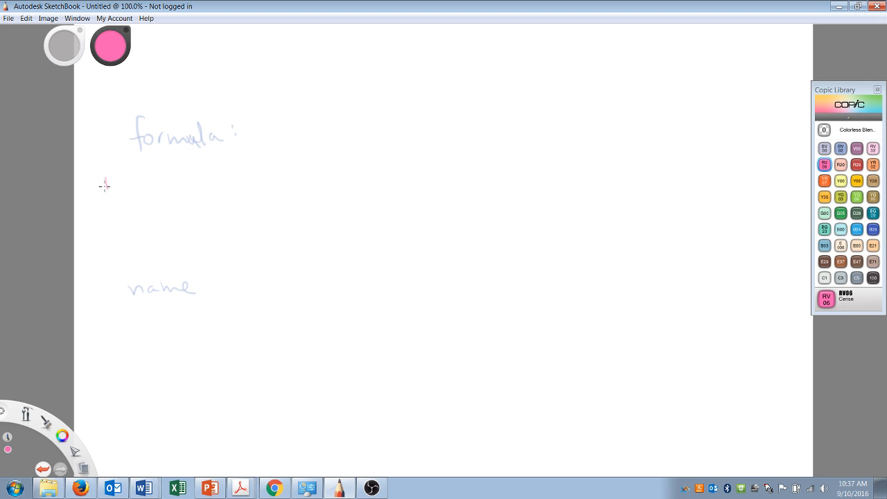
{"action": "left_click_drag", "start_coordinate": [104, 183], "coordinate": [153, 177]}
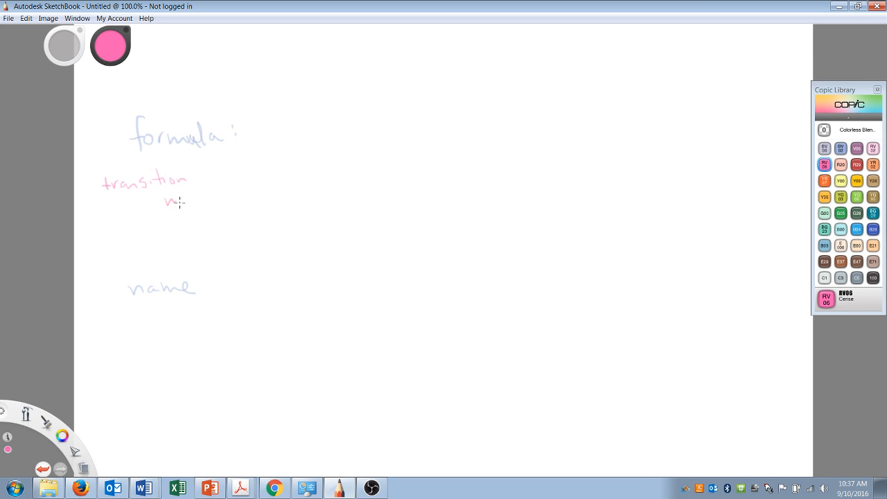
{"action": "left_click_drag", "start_coordinate": [169, 196], "coordinate": [225, 200]}
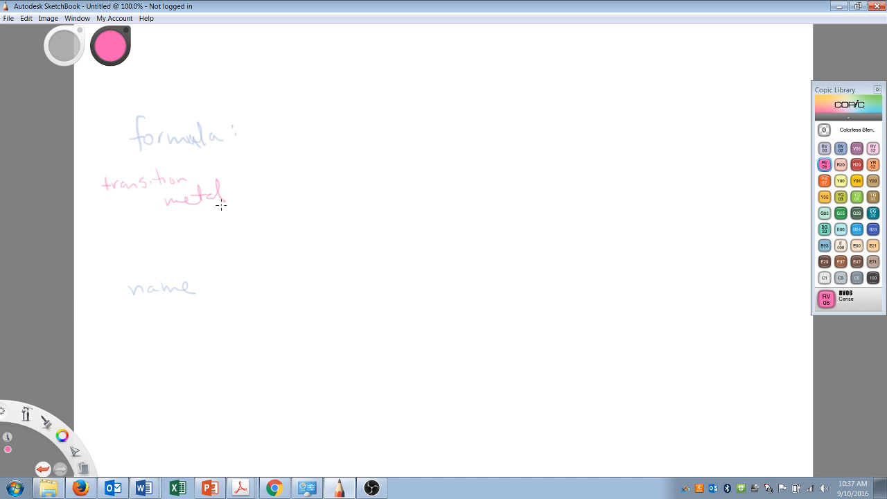
{"action": "mouse_move", "coordinate": [108, 327]}
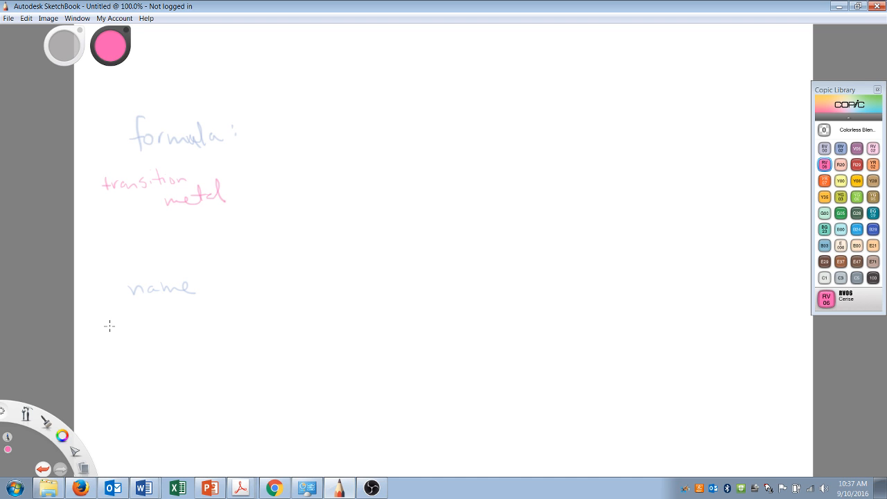
{"action": "left_click_drag", "start_coordinate": [100, 337], "coordinate": [136, 336]}
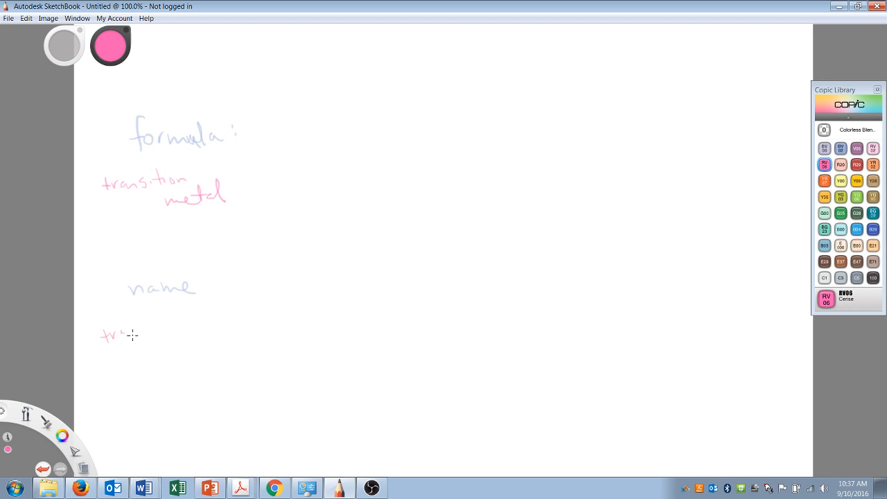
{"action": "left_click_drag", "start_coordinate": [111, 334], "coordinate": [183, 326]}
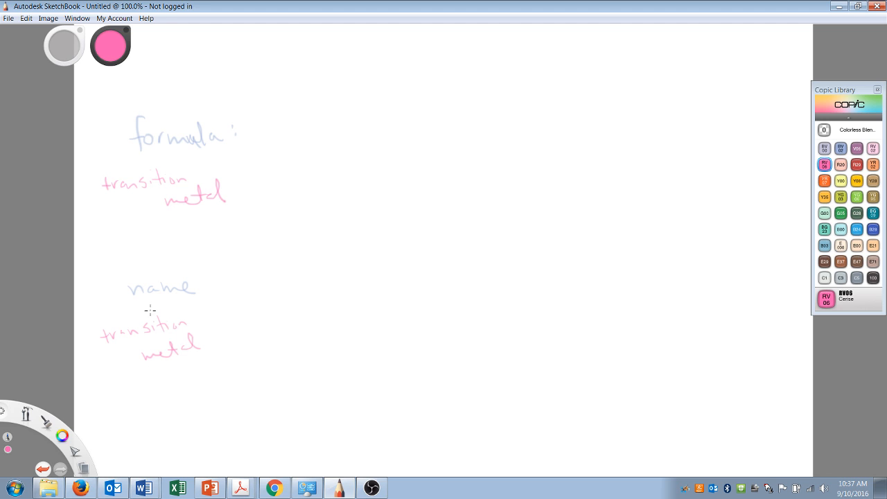
{"action": "left_click_drag", "start_coordinate": [136, 305], "coordinate": [163, 302]}
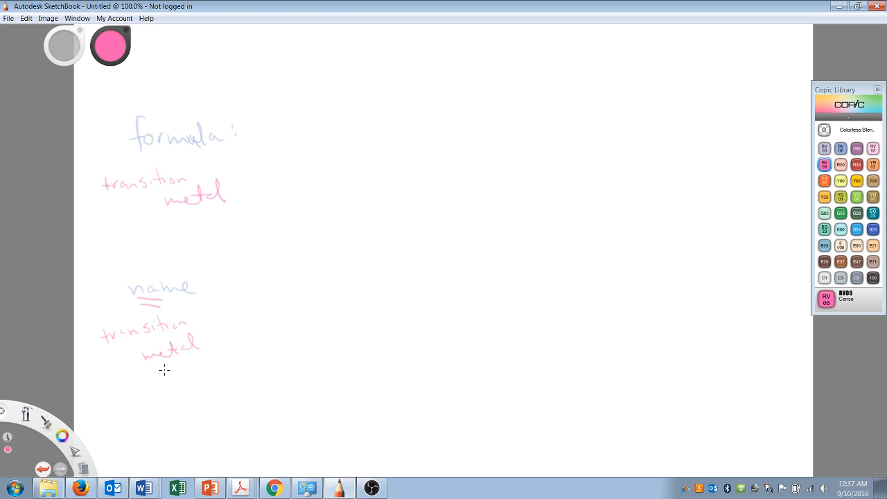
{"action": "mouse_move", "coordinate": [856, 197]}
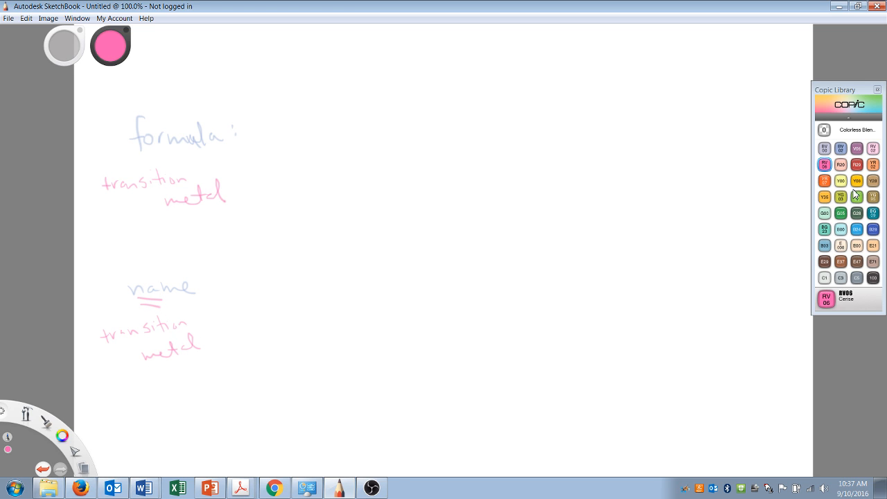
Step: In green, write '*!! Roman !!*' and an underlined 'numeral' below the second 'transition metal'
{"action": "left_click", "coordinate": [857, 196]}
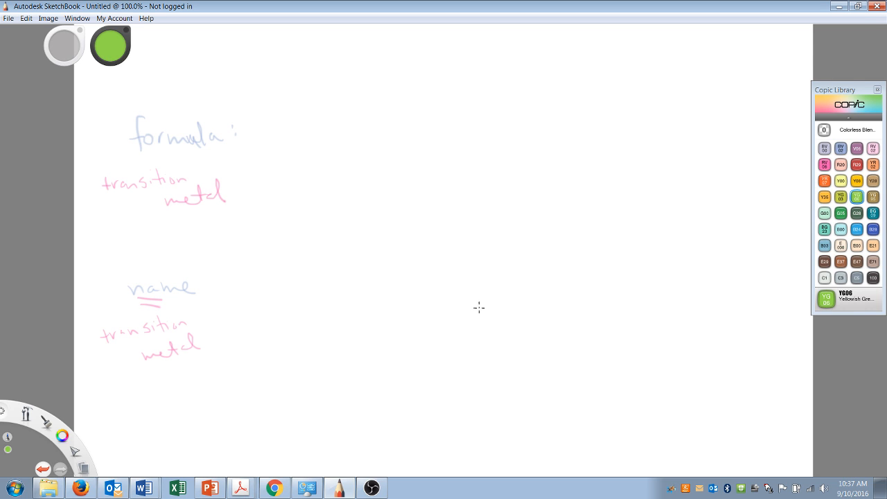
{"action": "mouse_move", "coordinate": [186, 300]}
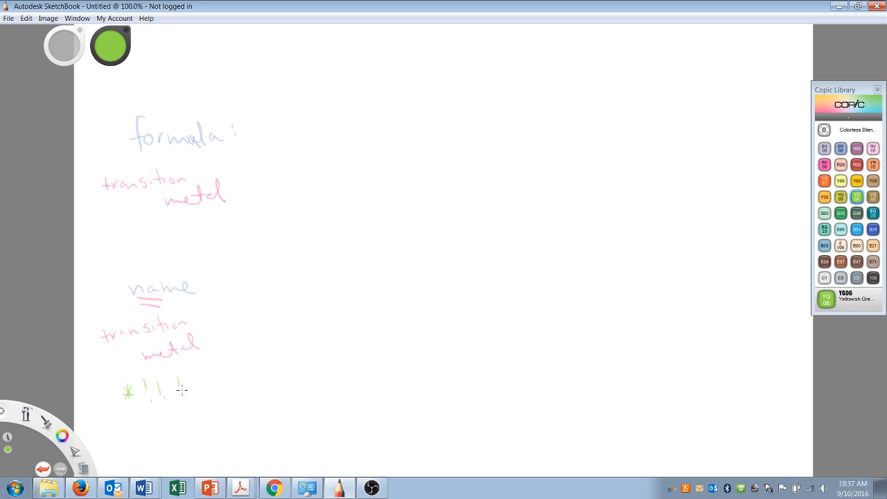
{"action": "left_click_drag", "start_coordinate": [173, 386], "coordinate": [232, 386]}
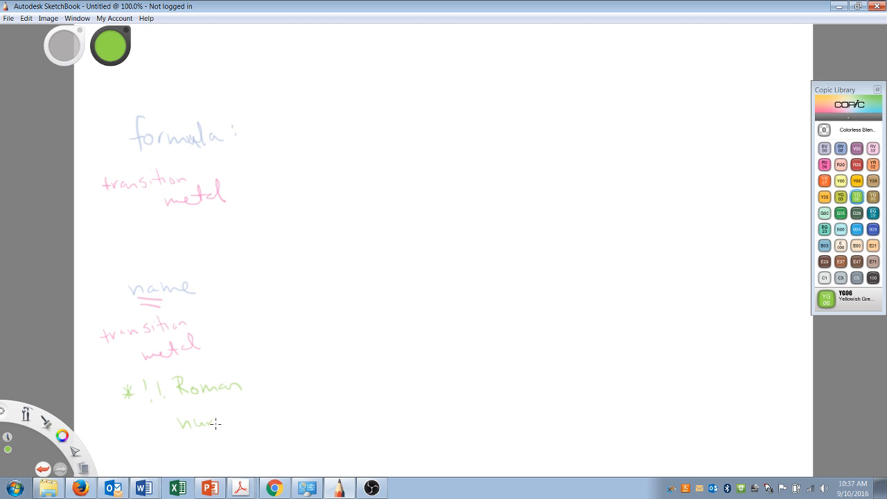
{"action": "left_click_drag", "start_coordinate": [207, 423], "coordinate": [260, 415]}
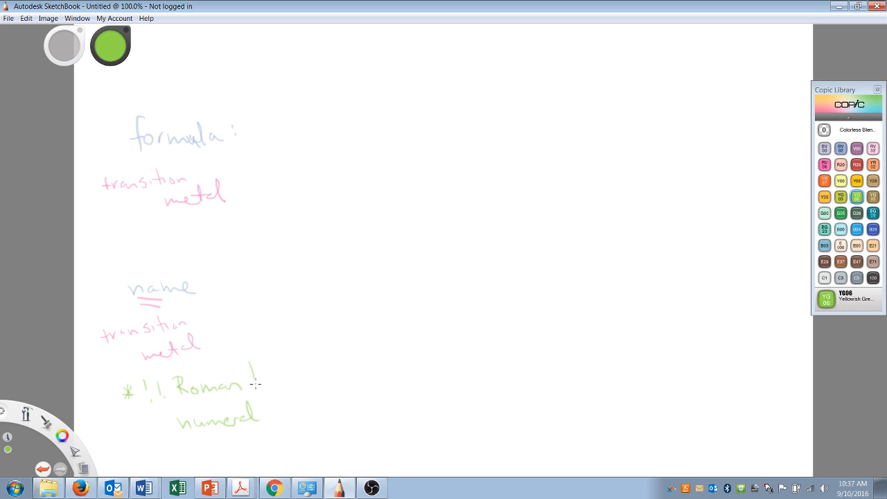
{"action": "left_click_drag", "start_coordinate": [261, 377], "coordinate": [291, 374]}
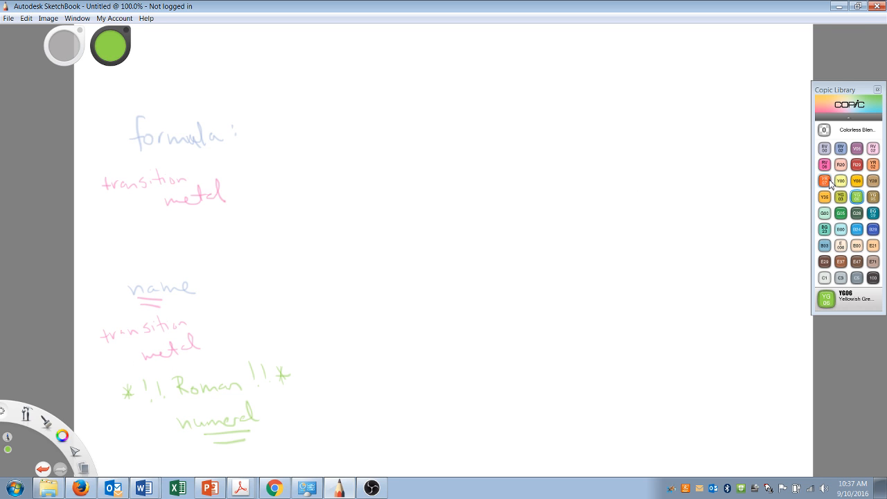
Step: In orange, handwrite Fe with subscript 2 and O with subscript 3 beside 'formula:'
{"action": "left_click", "coordinate": [823, 180]}
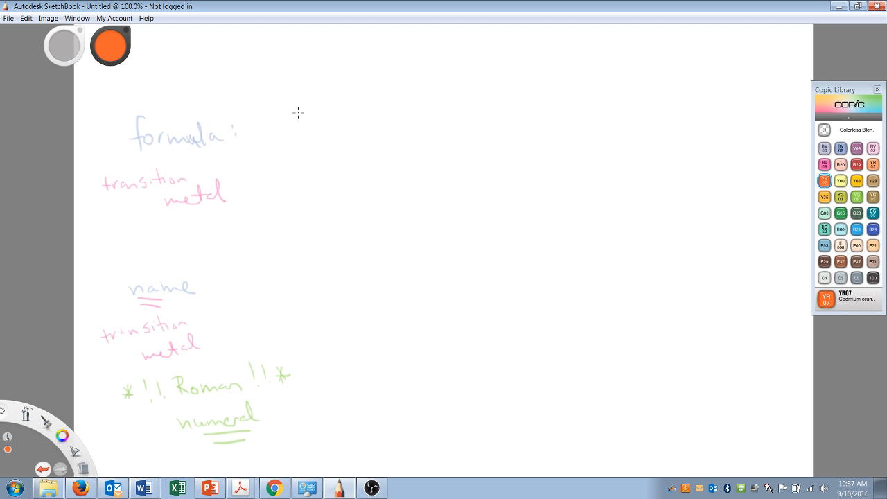
{"action": "mouse_move", "coordinate": [289, 115]}
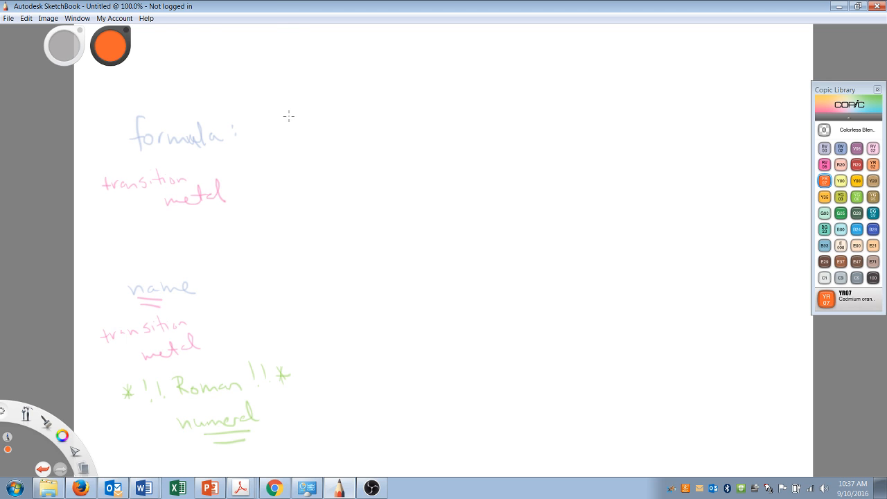
{"action": "left_click_drag", "start_coordinate": [291, 110], "coordinate": [308, 141]}
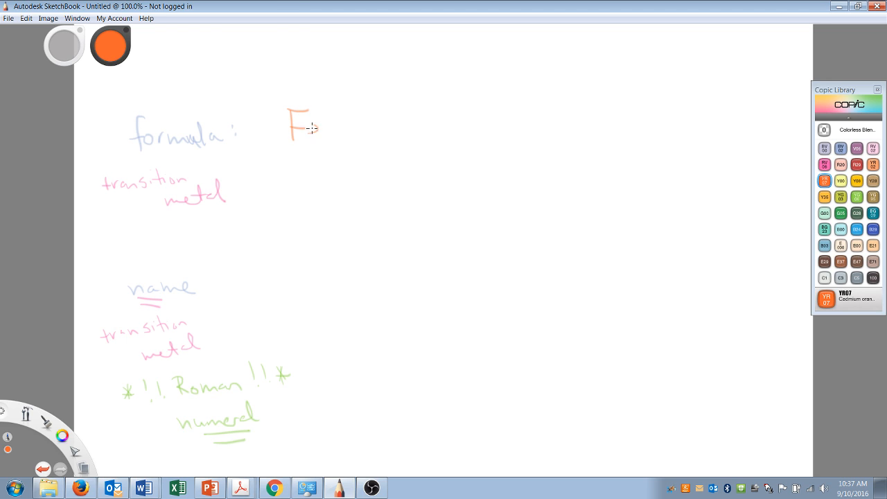
{"action": "left_click_drag", "start_coordinate": [312, 132], "coordinate": [326, 139]}
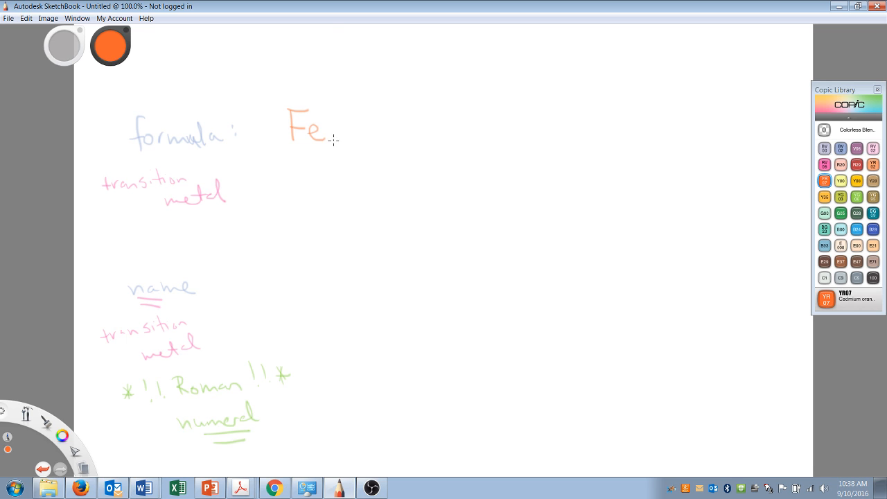
{"action": "mouse_move", "coordinate": [336, 133]}
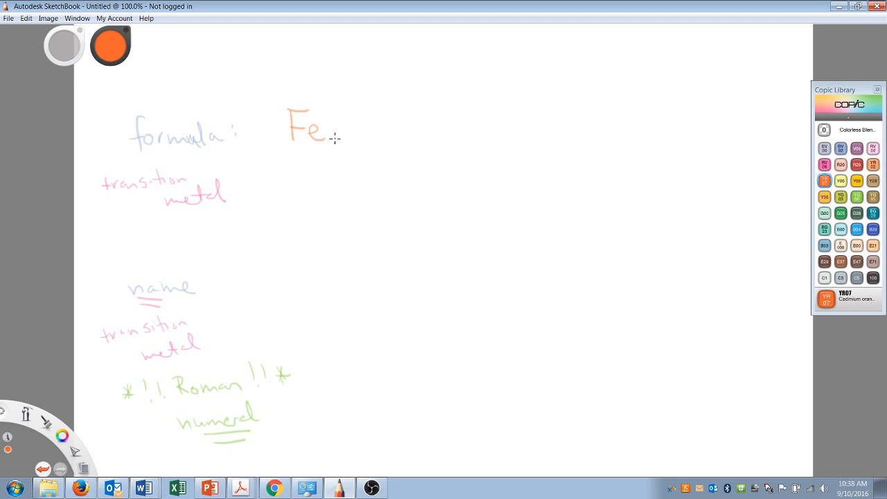
{"action": "mouse_move", "coordinate": [333, 137]}
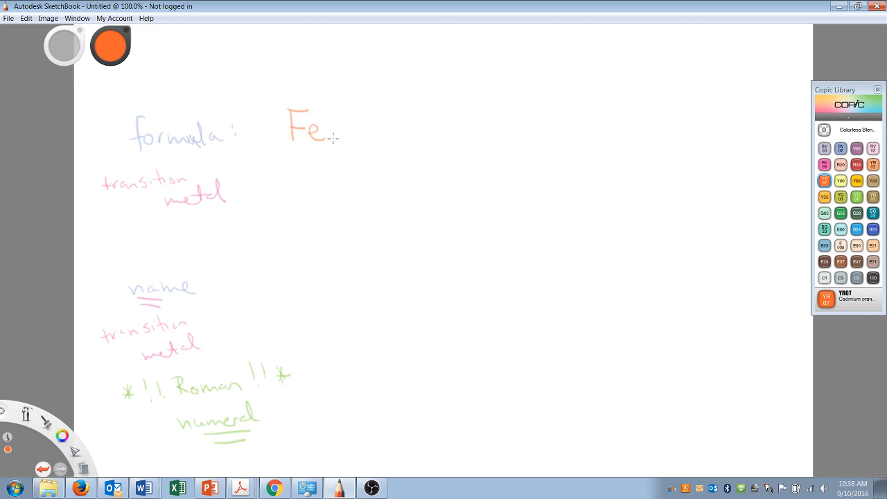
{"action": "left_click_drag", "start_coordinate": [334, 139], "coordinate": [340, 150]}
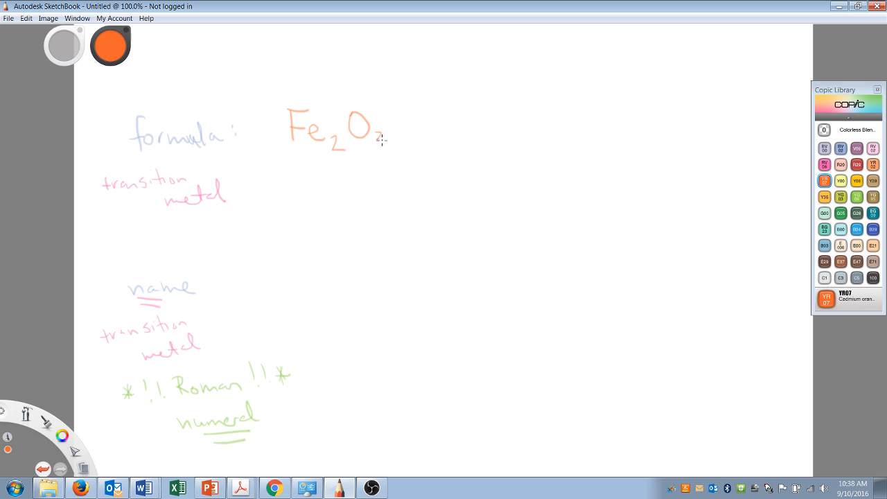
{"action": "left_click_drag", "start_coordinate": [380, 136], "coordinate": [382, 141]}
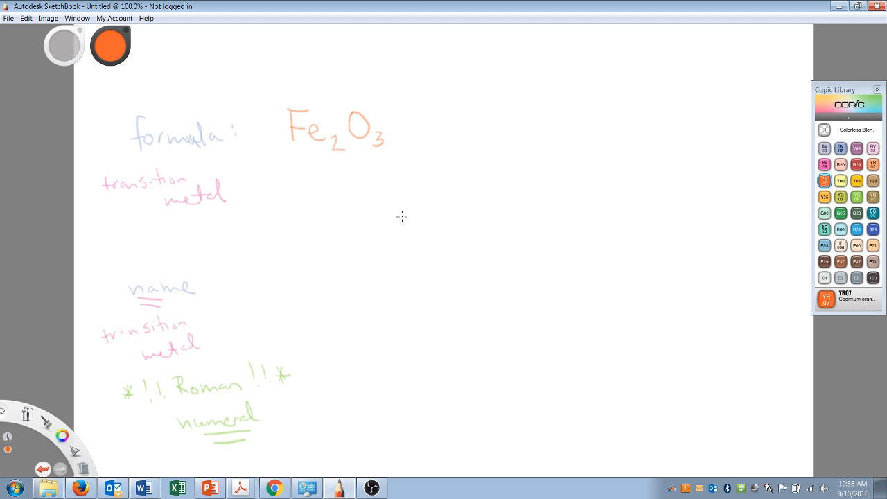
{"action": "mouse_move", "coordinate": [237, 164]}
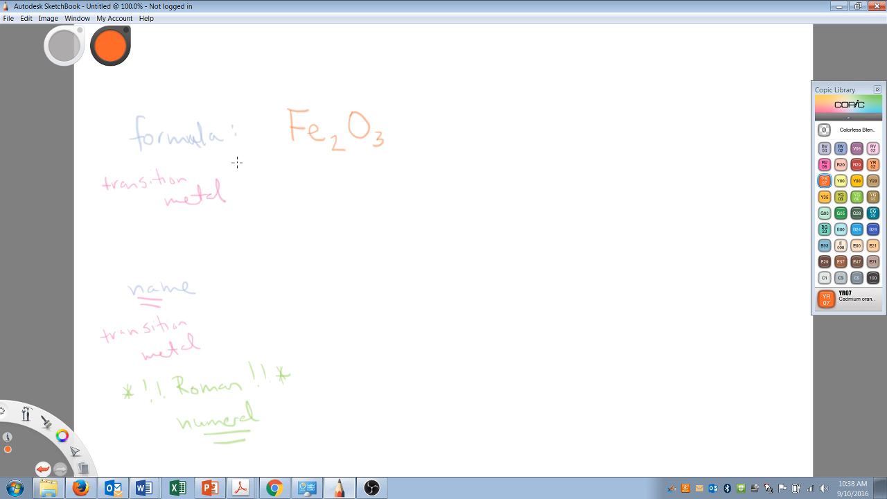
Step: Draw two orange arrows down from Fe2O3 and start the note 'spelling' beside them
{"action": "left_click_drag", "start_coordinate": [314, 161], "coordinate": [316, 207]}
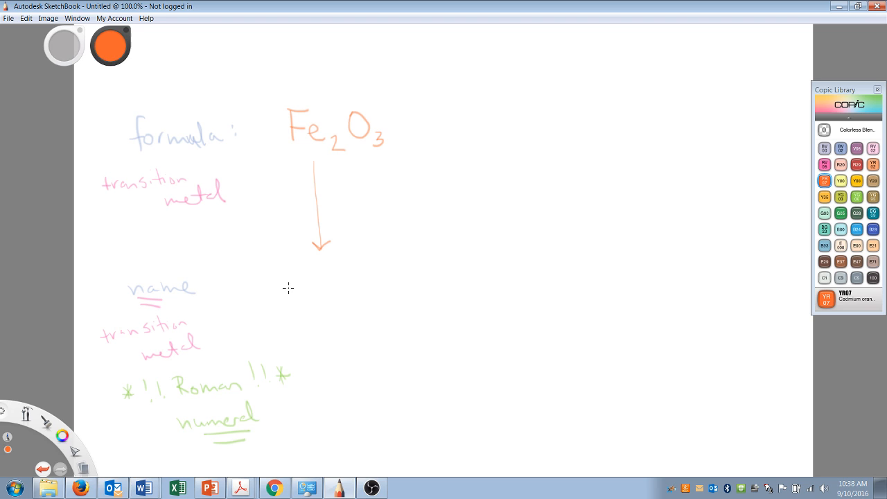
{"action": "left_click_drag", "start_coordinate": [372, 152], "coordinate": [402, 236]}
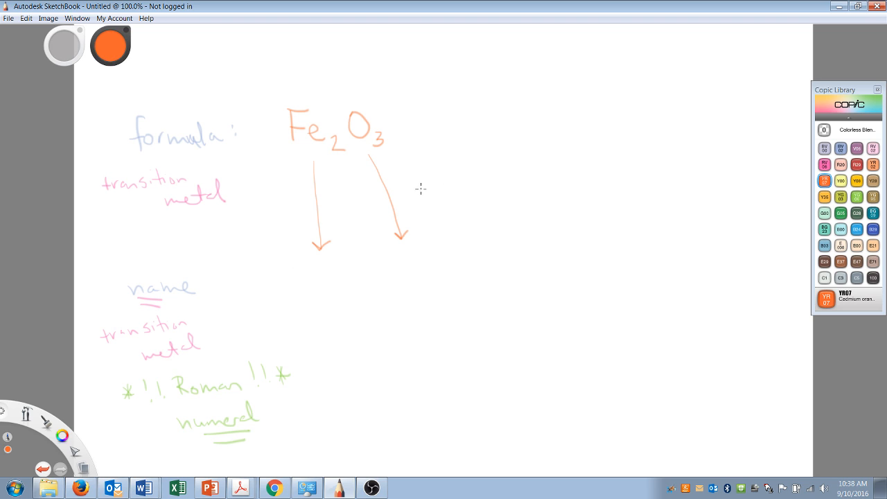
{"action": "left_click_drag", "start_coordinate": [422, 188], "coordinate": [471, 180]}
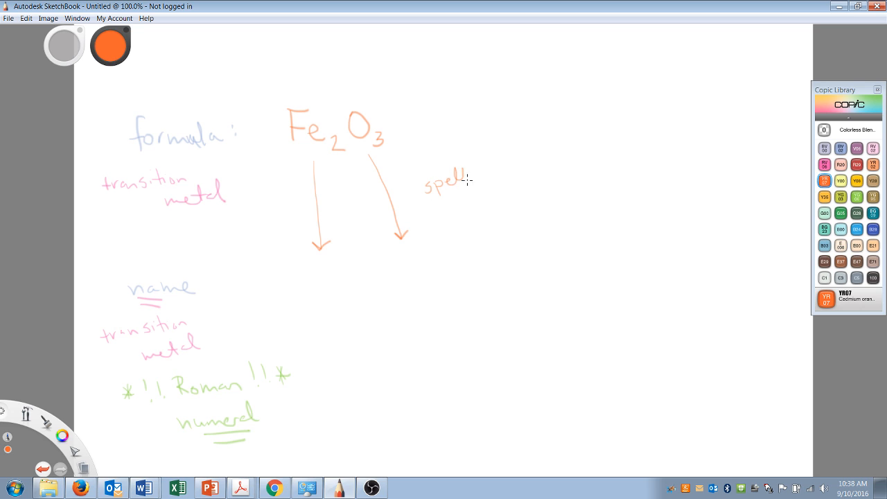
{"action": "left_click_drag", "start_coordinate": [465, 182], "coordinate": [506, 194]}
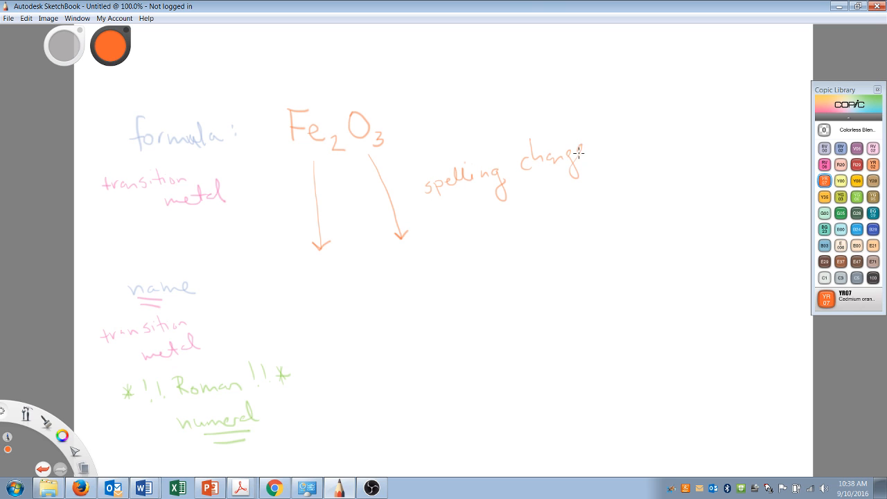
Step: Finish the note as 'spelling changes - drop end' with '+ ide' below
{"action": "left_click_drag", "start_coordinate": [577, 152], "coordinate": [589, 150]}
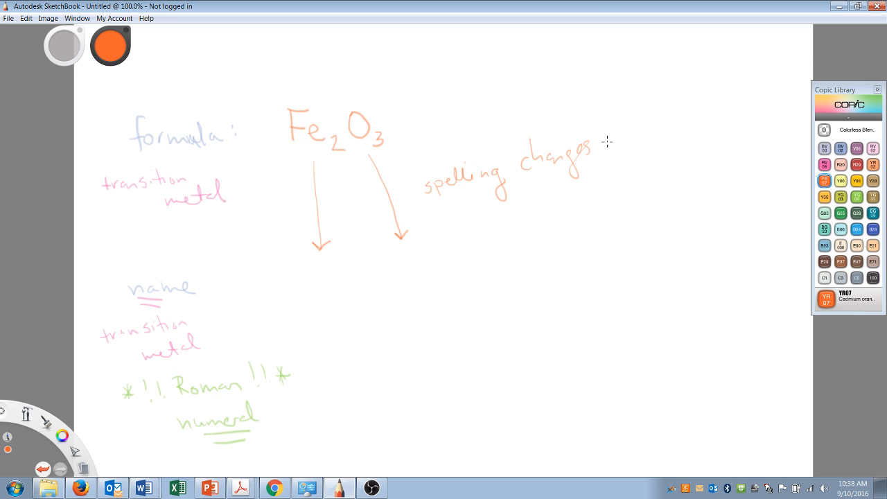
{"action": "left_click_drag", "start_coordinate": [603, 135], "coordinate": [654, 136]}
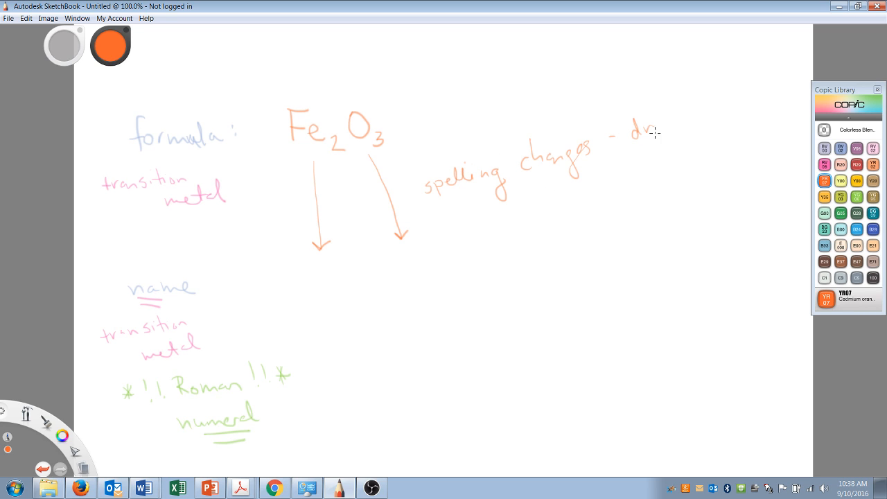
{"action": "left_click_drag", "start_coordinate": [658, 132], "coordinate": [721, 124]}
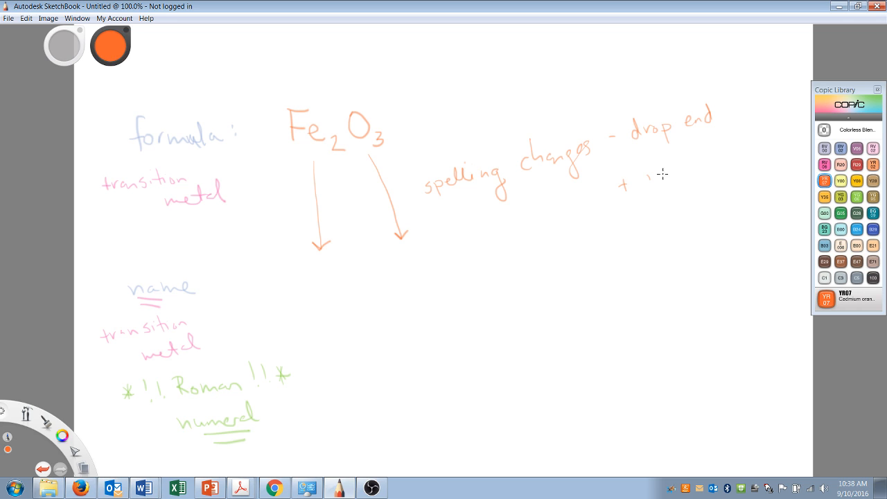
{"action": "left_click_drag", "start_coordinate": [645, 173], "coordinate": [682, 180]}
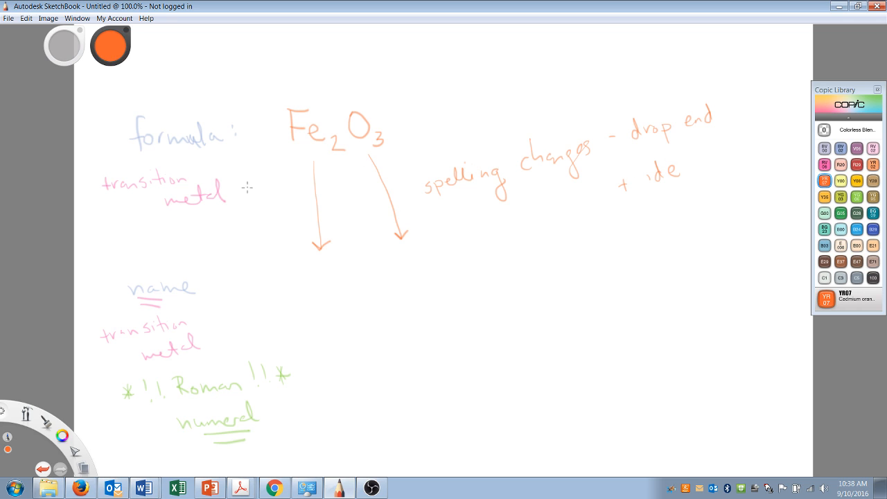
{"action": "mouse_move", "coordinate": [242, 298]}
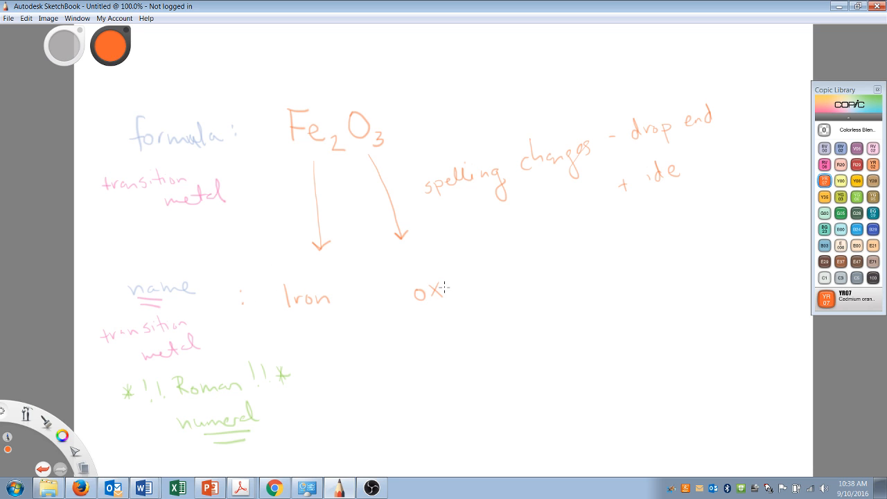
Step: Handwrite 'oxide' in orange on the name row beside 'Iron'
{"action": "left_click_drag", "start_coordinate": [450, 291], "coordinate": [478, 291]}
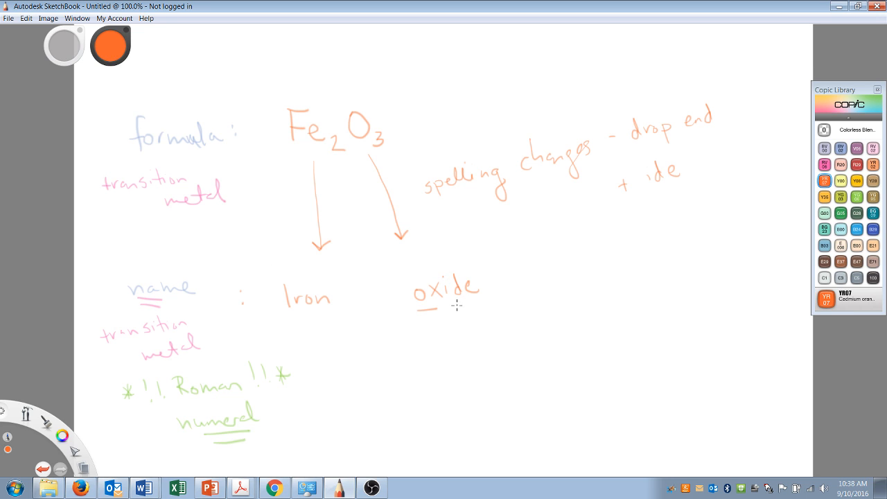
{"action": "mouse_move", "coordinate": [378, 309]}
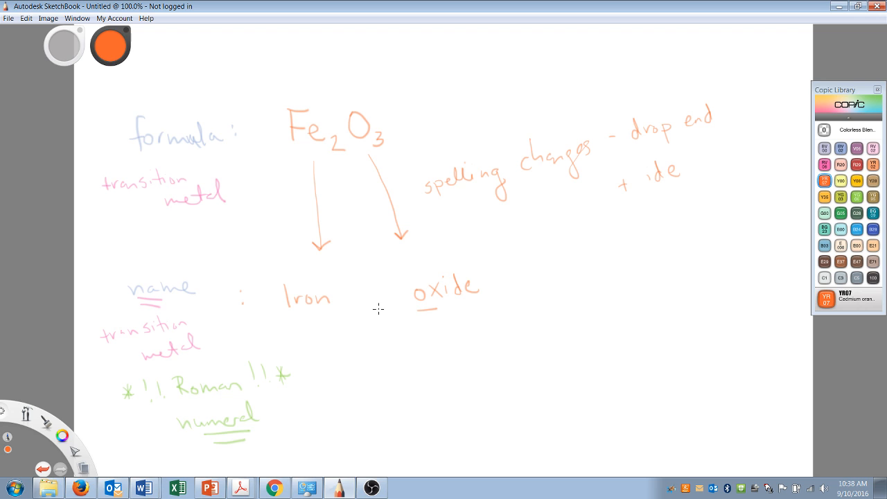
{"action": "mouse_move", "coordinate": [161, 408]}
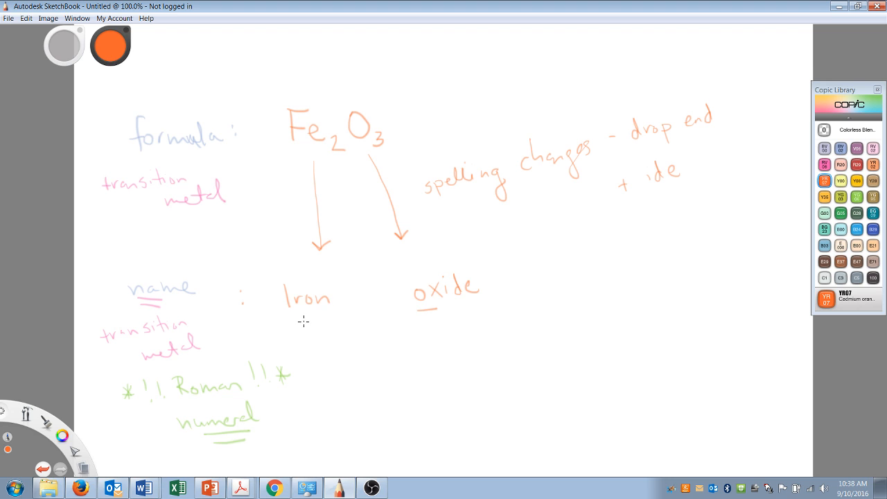
Step: Draw empty parentheses between 'Iron' and 'oxide' and box the subscript 2 of Fe2O3 in green
{"action": "left_click_drag", "start_coordinate": [352, 277], "coordinate": [353, 318]}
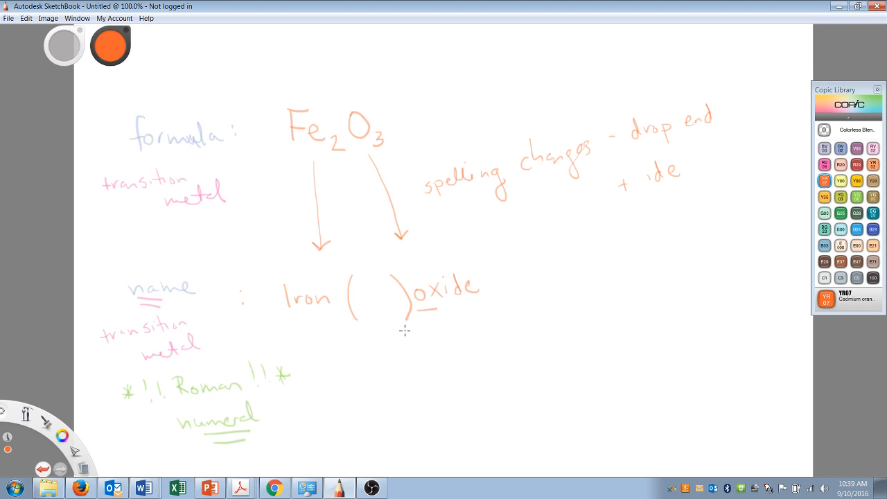
{"action": "mouse_move", "coordinate": [289, 116]}
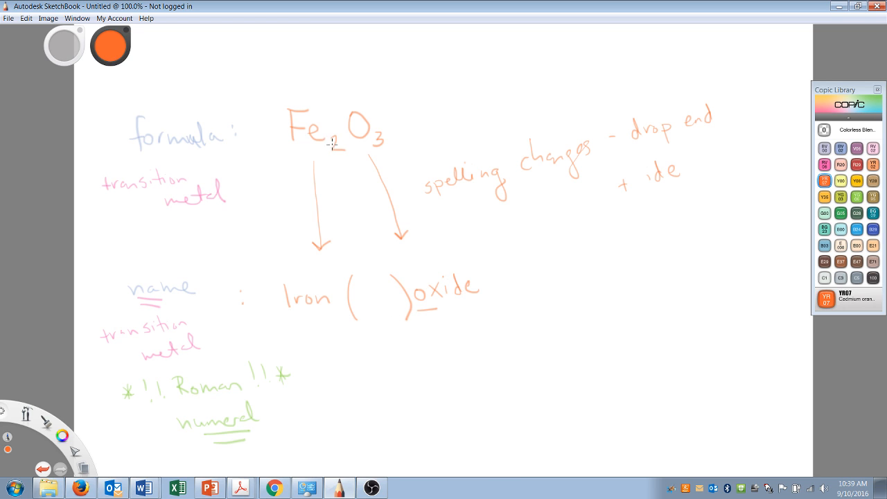
{"action": "mouse_move", "coordinate": [299, 130]}
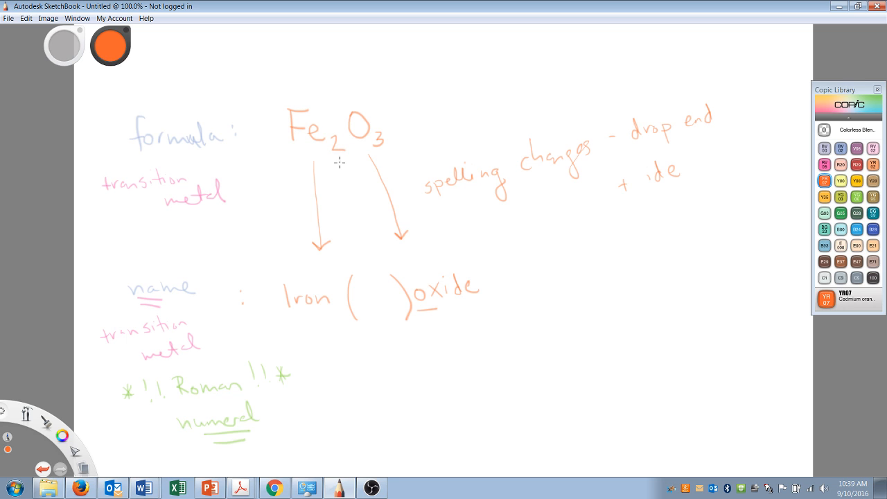
{"action": "mouse_move", "coordinate": [308, 133]}
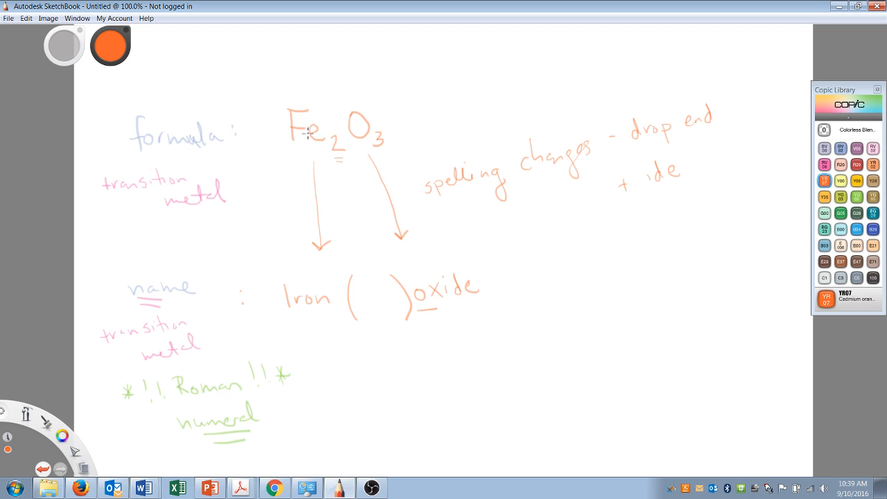
{"action": "mouse_move", "coordinate": [776, 226]}
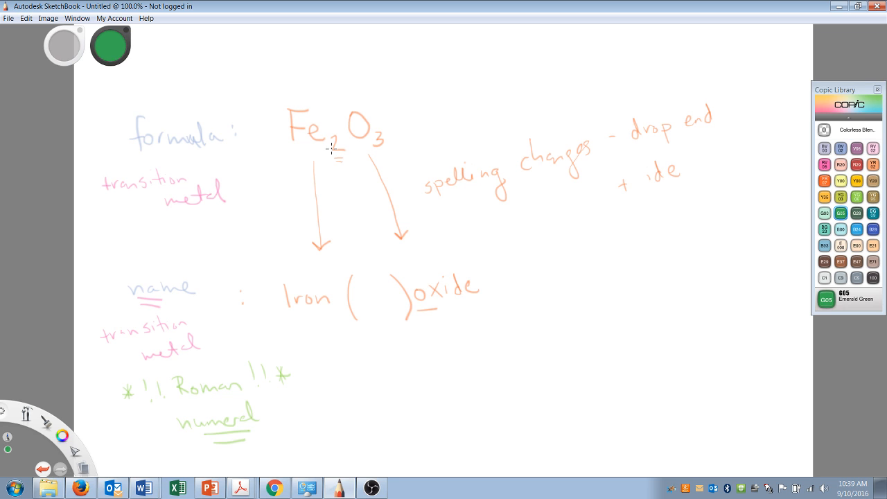
{"action": "left_click_drag", "start_coordinate": [326, 152], "coordinate": [349, 150]}
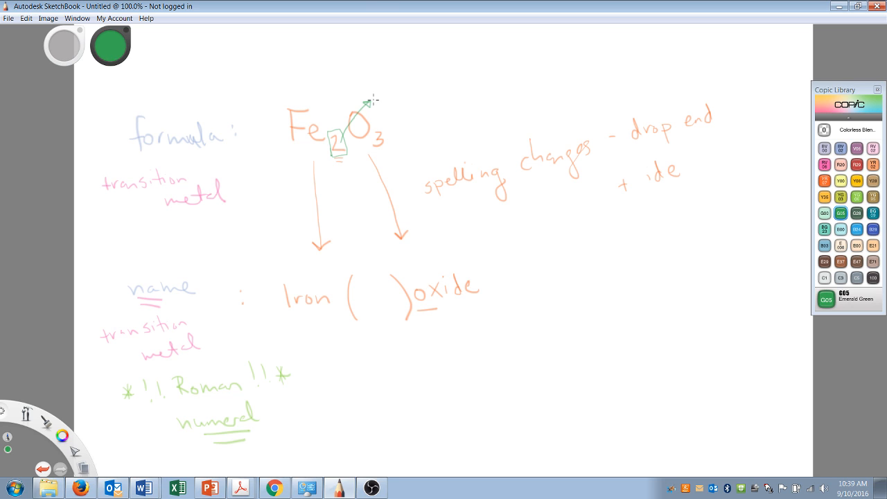
{"action": "mouse_move", "coordinate": [383, 88]}
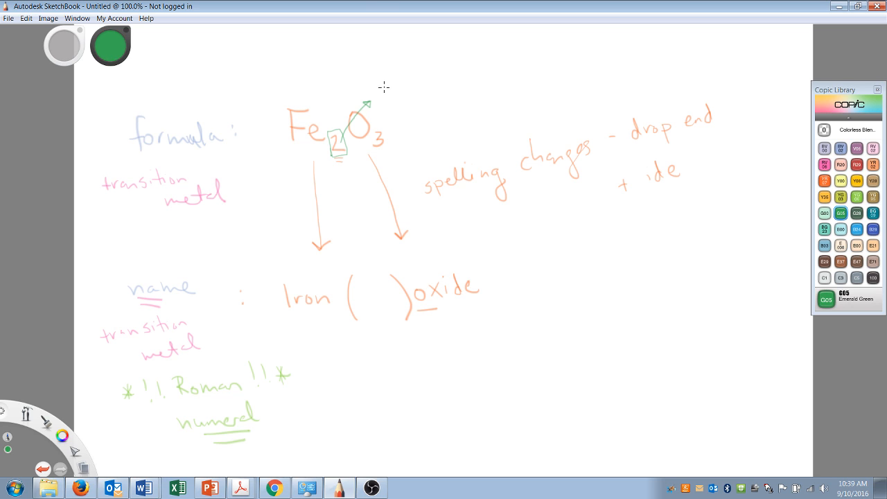
{"action": "mouse_move", "coordinate": [374, 111]}
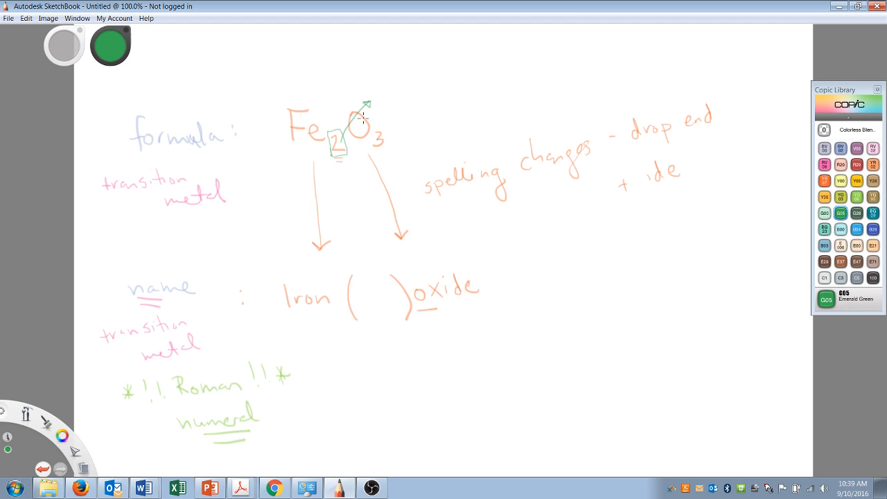
{"action": "mouse_move", "coordinate": [390, 85]}
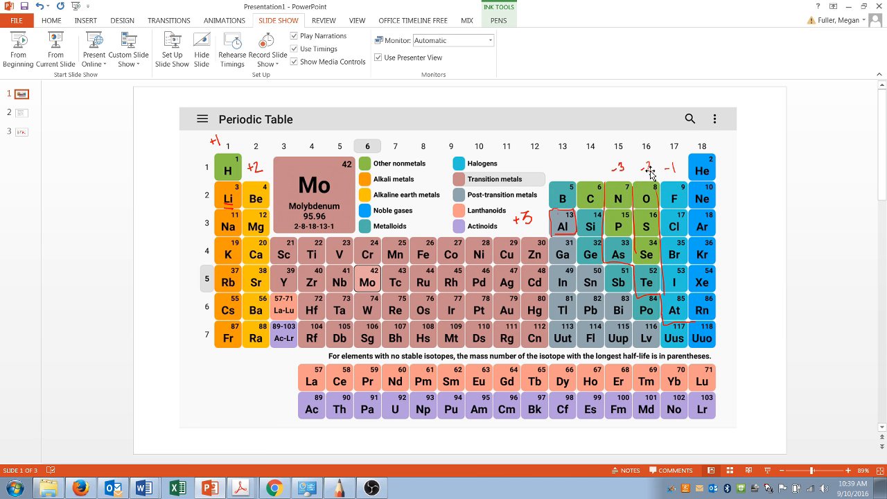
Step: Bring up the PowerPoint periodic table slide to read oxygen's charge
{"action": "left_click", "coordinate": [338, 488]}
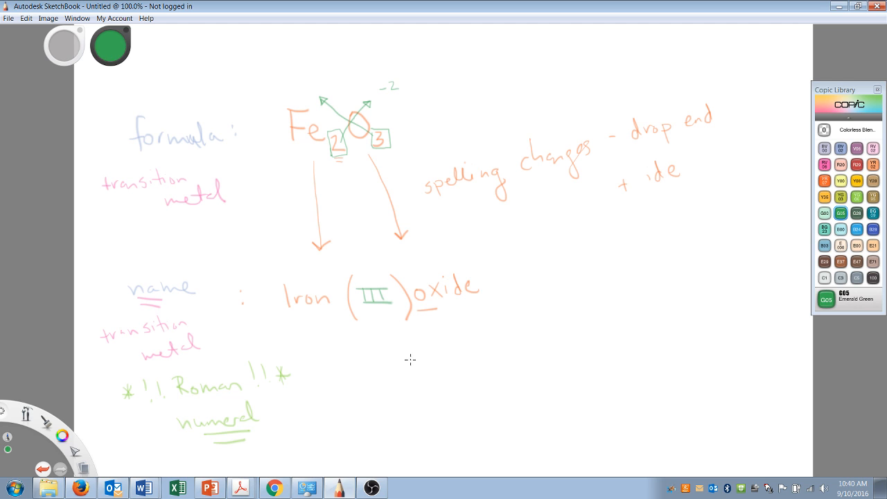
{"action": "mouse_move", "coordinate": [369, 325]}
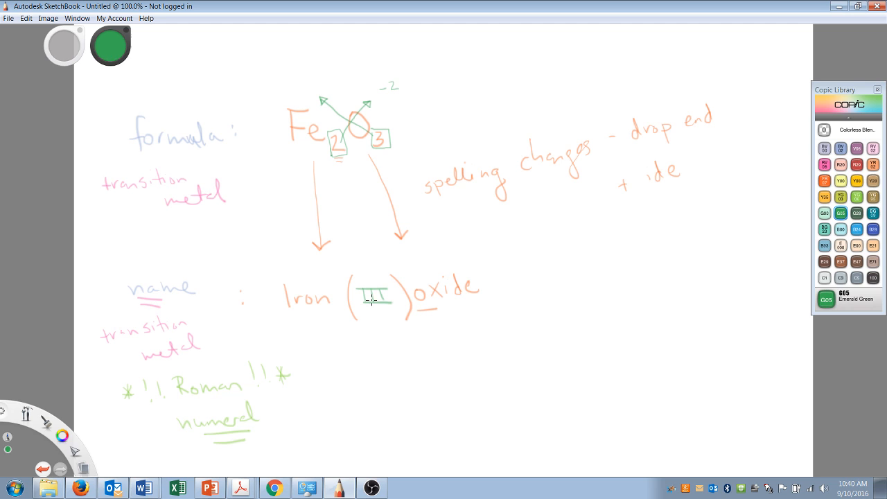
{"action": "mouse_move", "coordinate": [369, 291]}
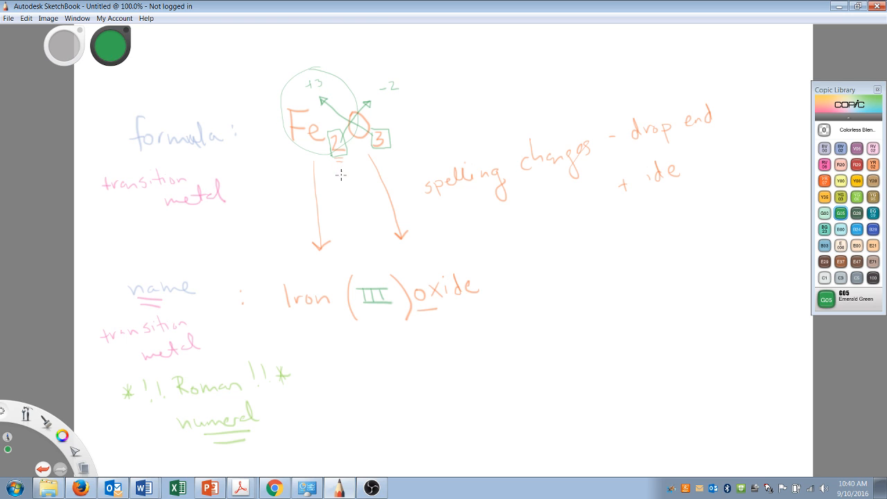
{"action": "mouse_move", "coordinate": [413, 273]}
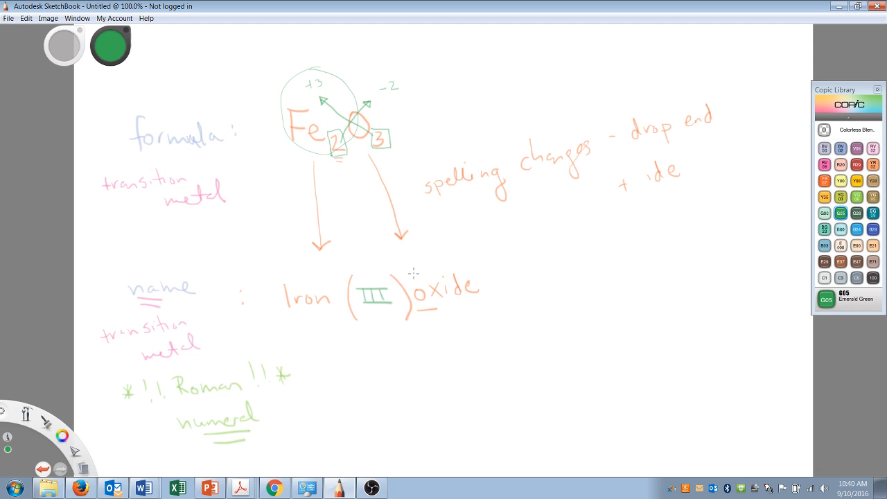
Step: Save the Iron (III) oxide notes as 'transition name to formula3'
{"action": "left_click", "coordinate": [8, 18]}
{"action": "type", "text": "transition name to formula3"}
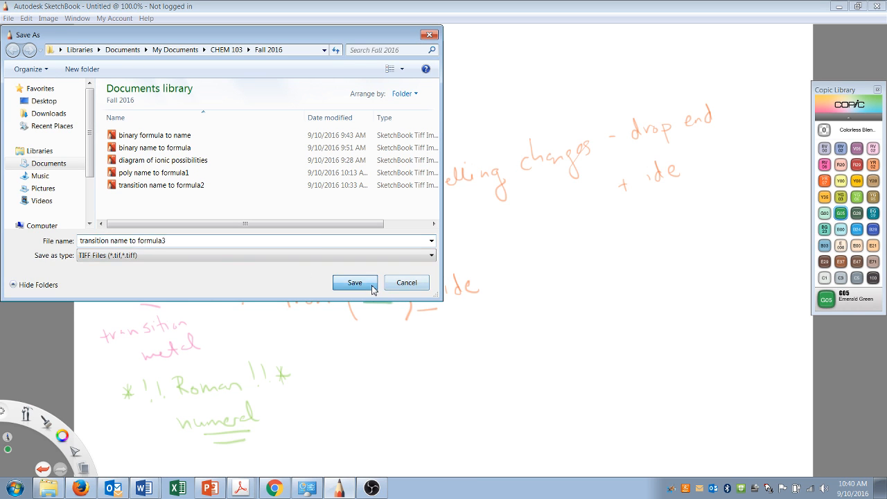
{"action": "left_click", "coordinate": [355, 282]}
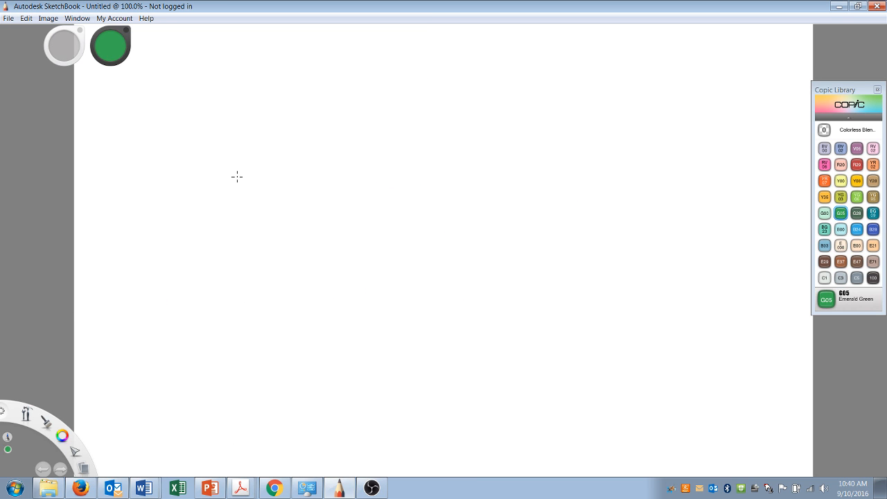
Step: In light orange, handwrite Cu with subscript 2 and S to form Cu2S at the top left
{"action": "left_click", "coordinate": [873, 163]}
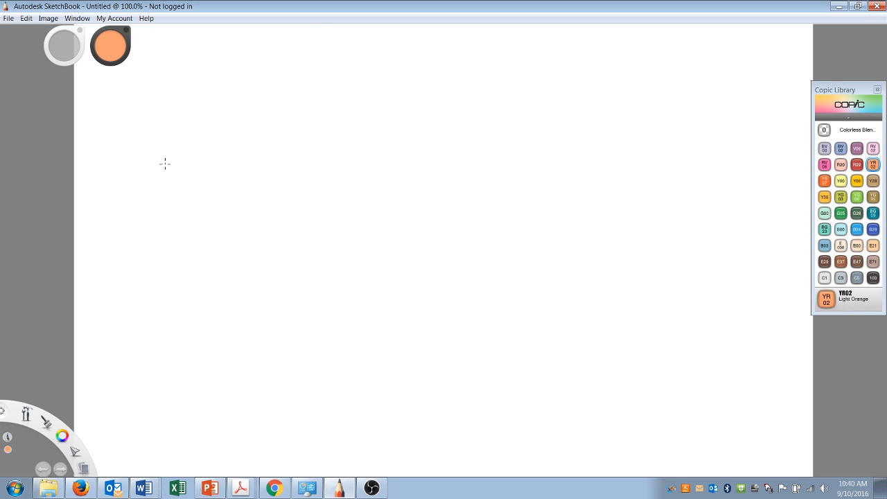
{"action": "mouse_move", "coordinate": [155, 149]}
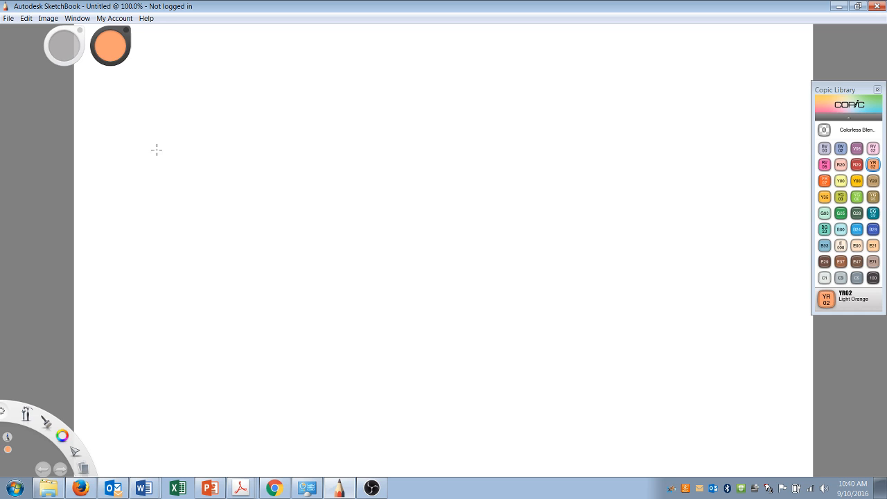
{"action": "mouse_move", "coordinate": [150, 122]}
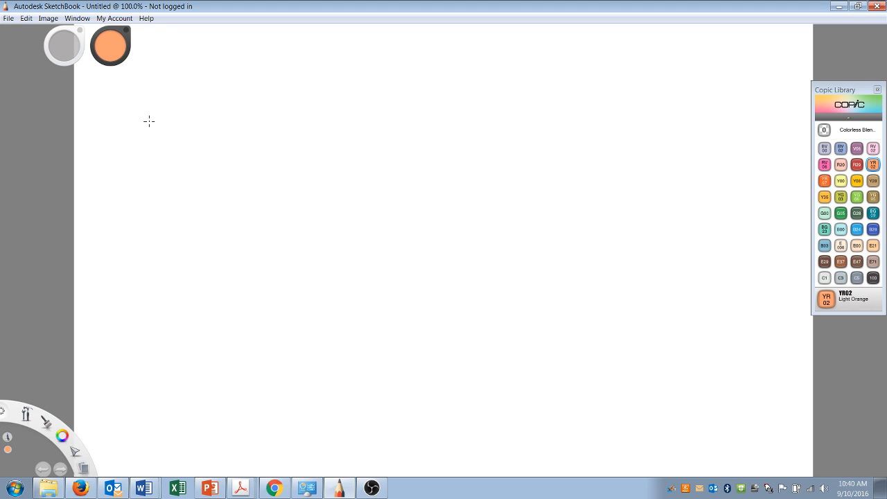
{"action": "mouse_move", "coordinate": [150, 115]}
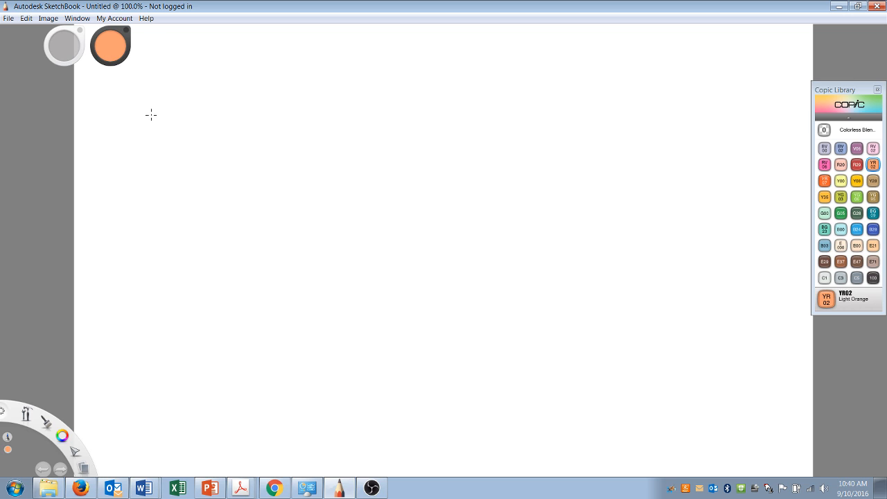
{"action": "mouse_move", "coordinate": [155, 114]}
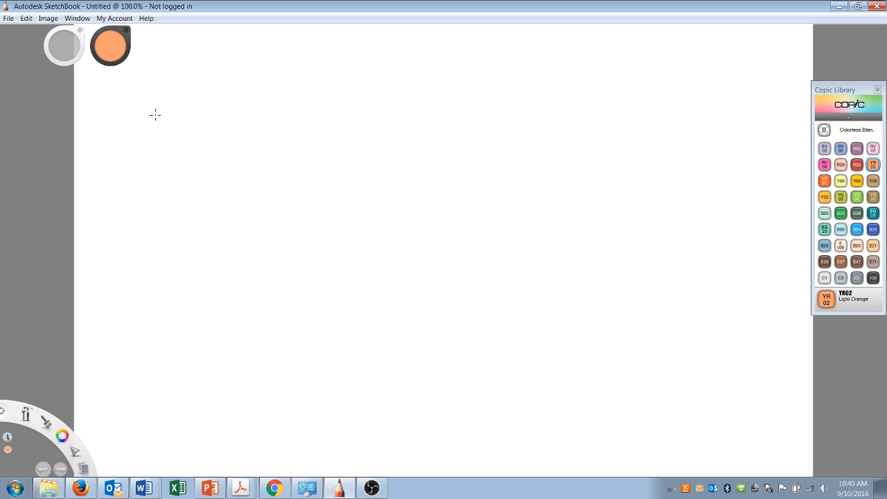
{"action": "mouse_move", "coordinate": [168, 114]}
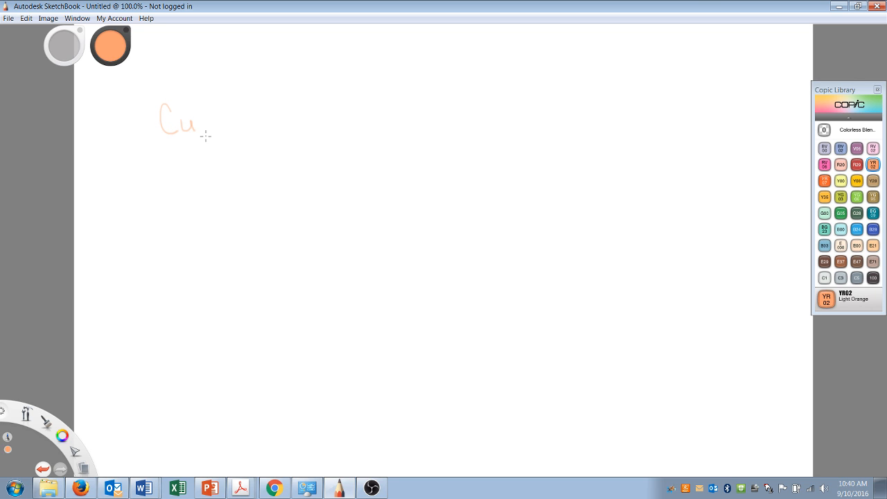
{"action": "left_click_drag", "start_coordinate": [202, 131], "coordinate": [211, 136]}
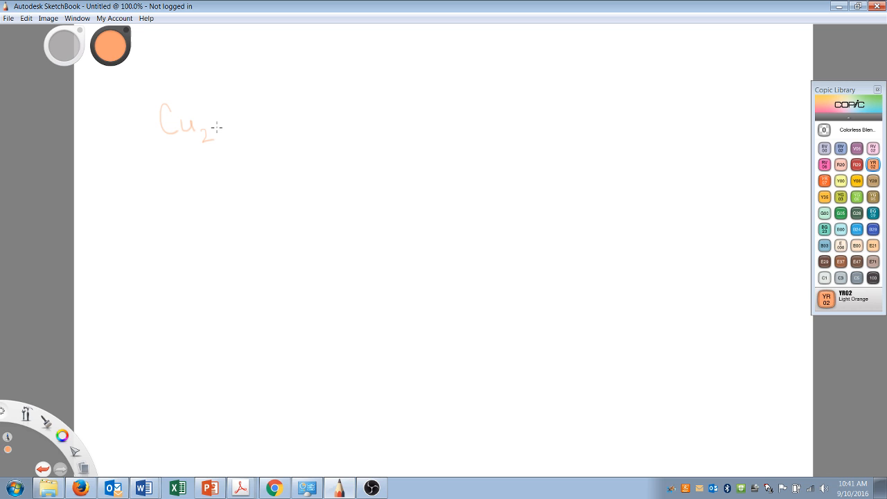
{"action": "left_click_drag", "start_coordinate": [216, 127], "coordinate": [225, 111]}
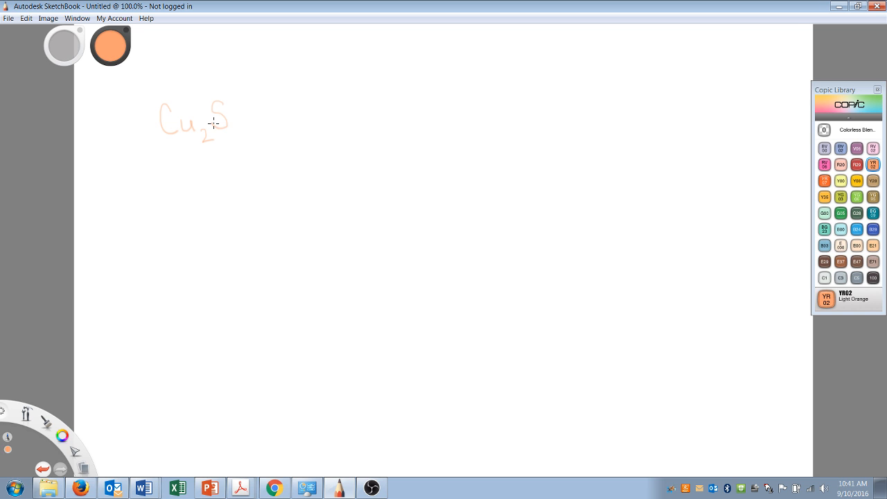
{"action": "mouse_move", "coordinate": [219, 174]}
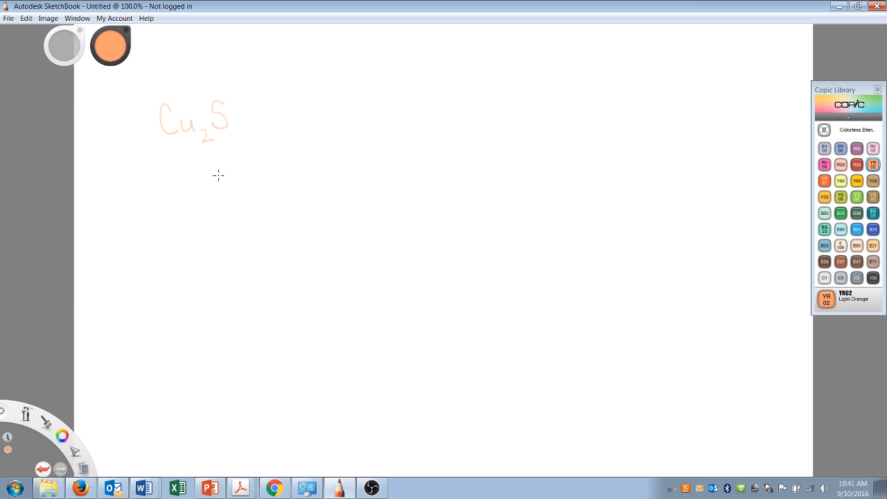
{"action": "mouse_move", "coordinate": [178, 130]}
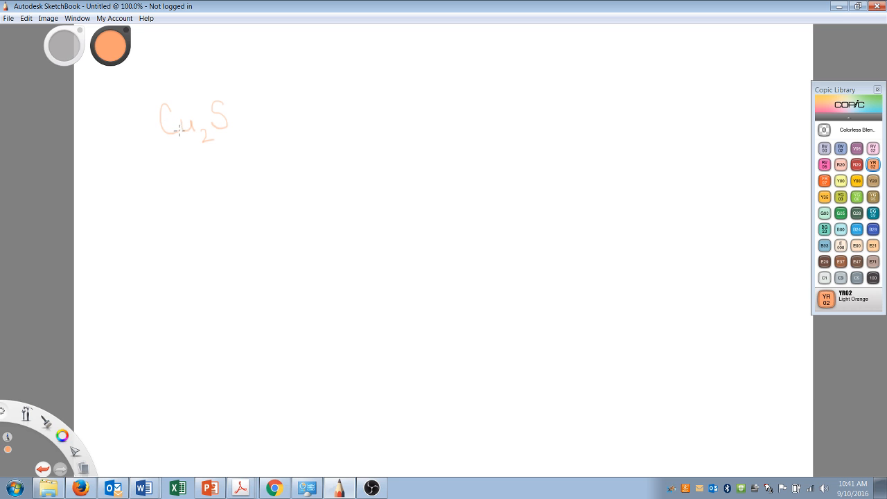
{"action": "mouse_move", "coordinate": [397, 111]}
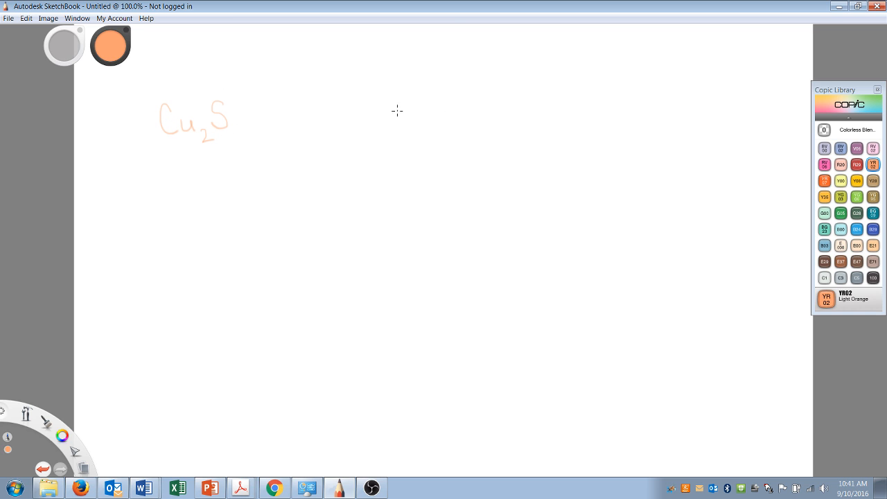
Step: Switch to the lavender Copic marker and write 'binary' beside Cu2S
{"action": "left_click", "coordinate": [856, 147]}
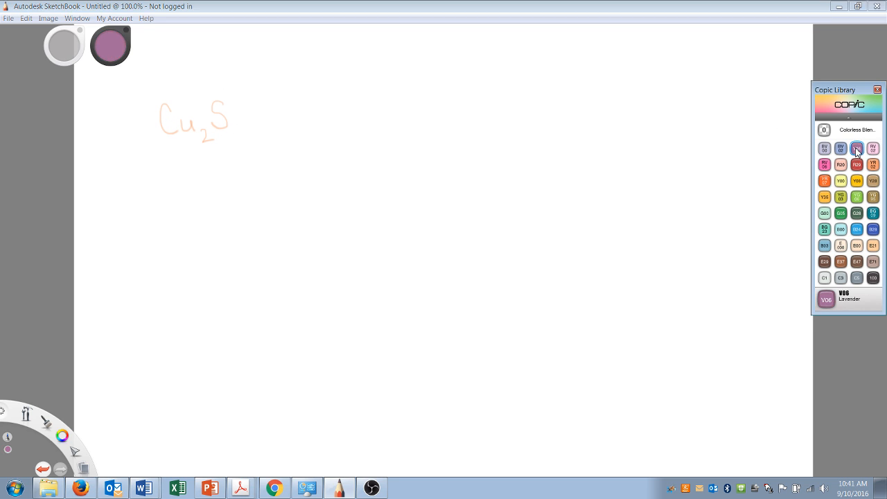
{"action": "left_click", "coordinate": [856, 147]}
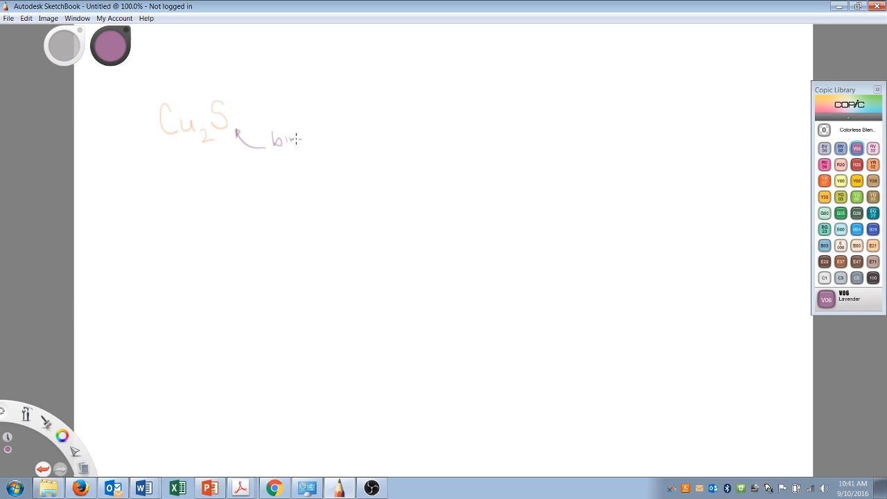
{"action": "left_click_drag", "start_coordinate": [277, 137], "coordinate": [330, 138]}
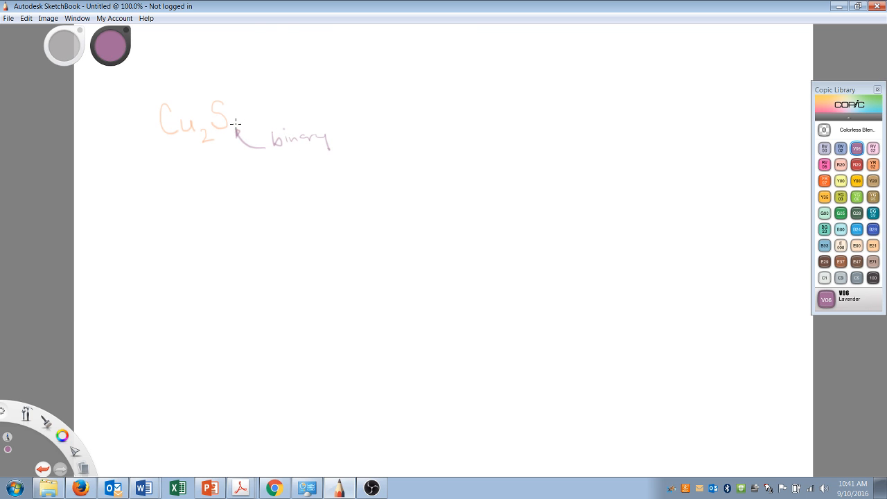
{"action": "mouse_move", "coordinate": [178, 155]}
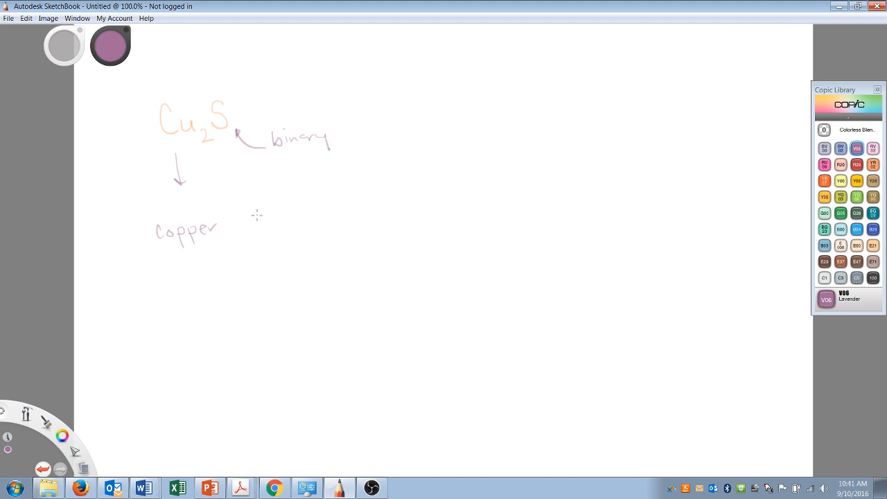
Step: Write 'copper ( ) sulfide' below Cu2S and mark the copper charge with crossing arrows
{"action": "left_click_drag", "start_coordinate": [280, 222], "coordinate": [307, 219]}
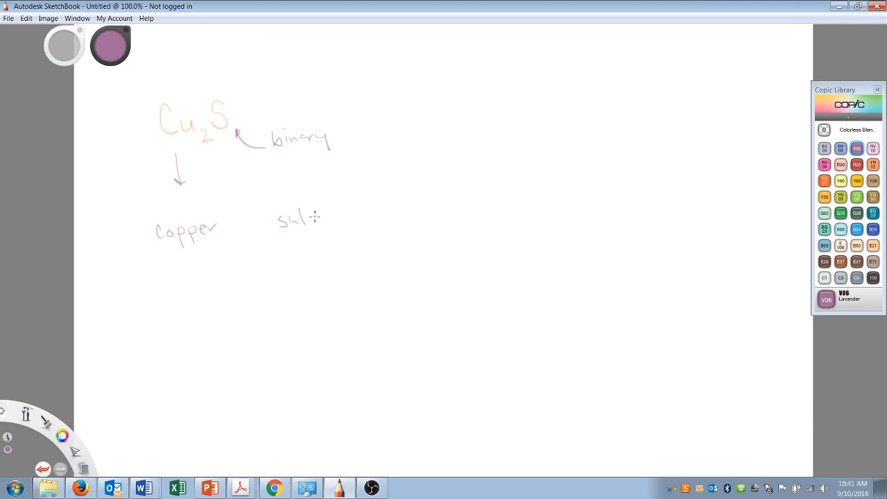
{"action": "left_click_drag", "start_coordinate": [304, 221], "coordinate": [350, 221]}
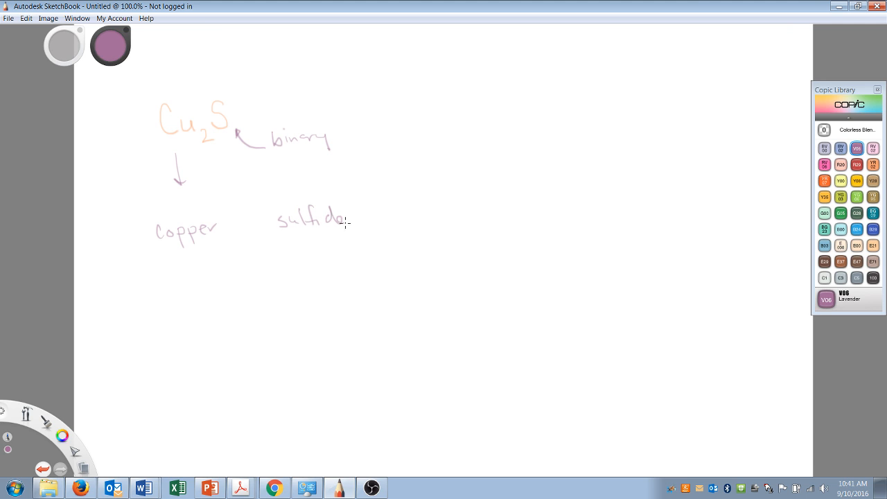
{"action": "left_click_drag", "start_coordinate": [236, 205], "coordinate": [232, 238]}
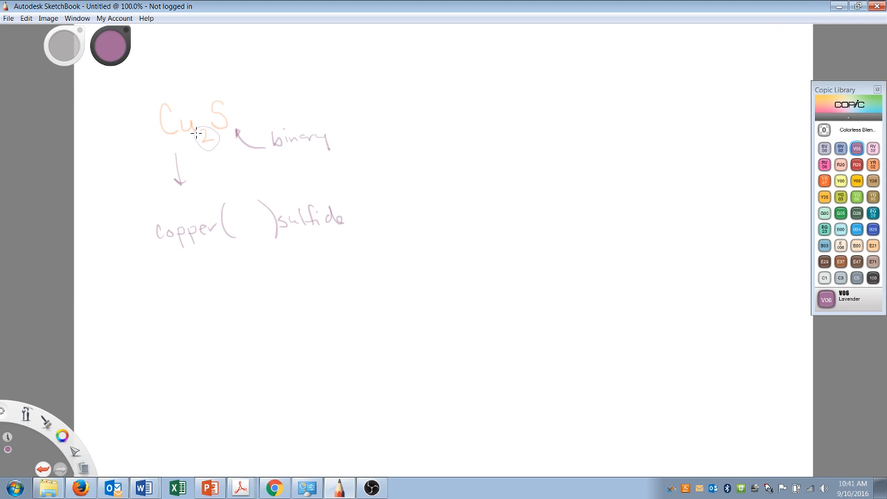
{"action": "left_click_drag", "start_coordinate": [197, 133], "coordinate": [241, 89]}
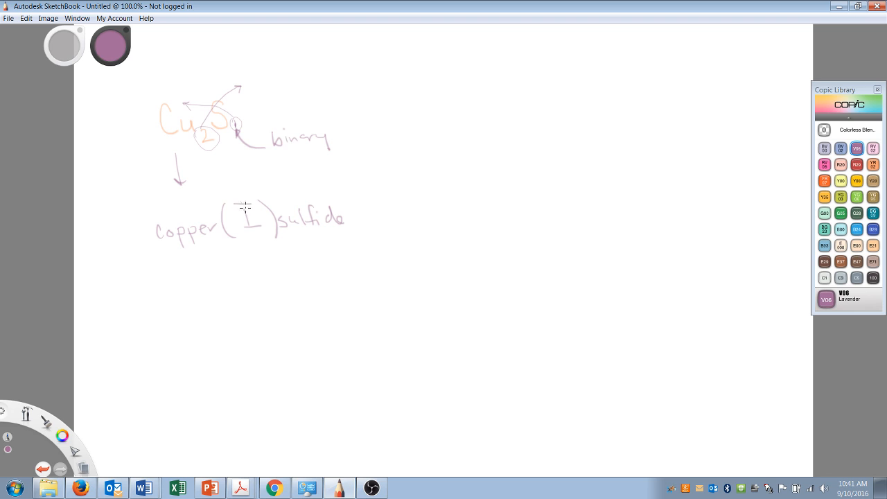
{"action": "mouse_move", "coordinate": [247, 239]}
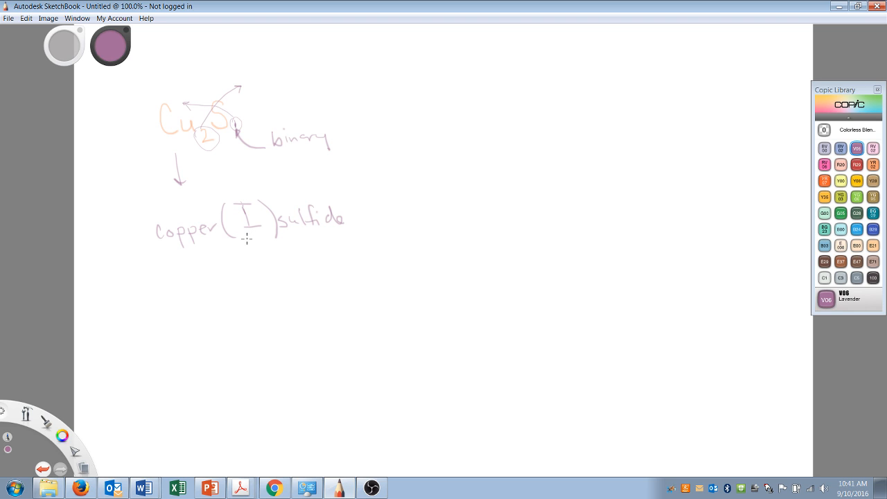
{"action": "mouse_move", "coordinate": [243, 216]}
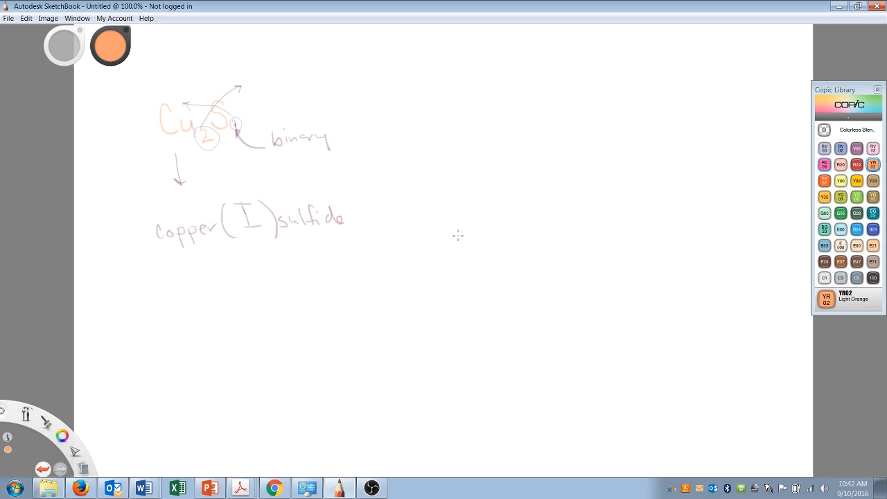
Step: Write the formula Co(NO3)2 in orange below the copper example
{"action": "left_click_drag", "start_coordinate": [266, 286], "coordinate": [257, 318]}
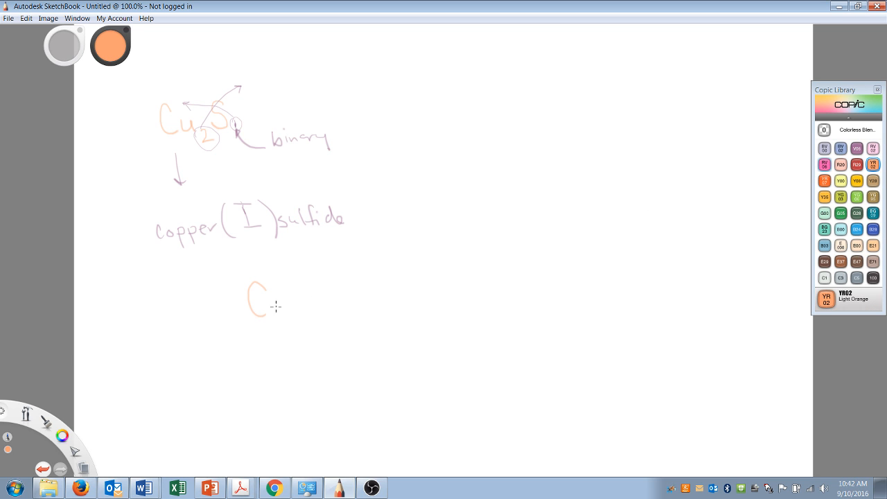
{"action": "left_click_drag", "start_coordinate": [266, 302], "coordinate": [277, 307]}
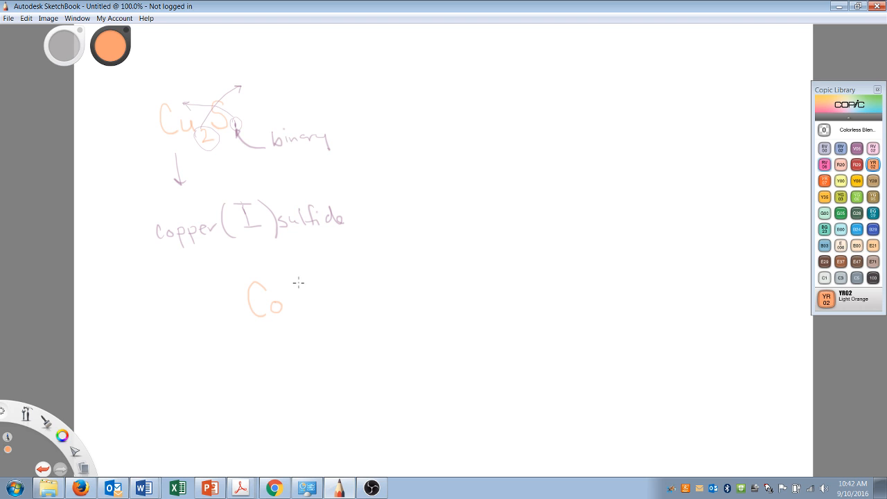
{"action": "left_click_drag", "start_coordinate": [298, 305], "coordinate": [319, 284]}
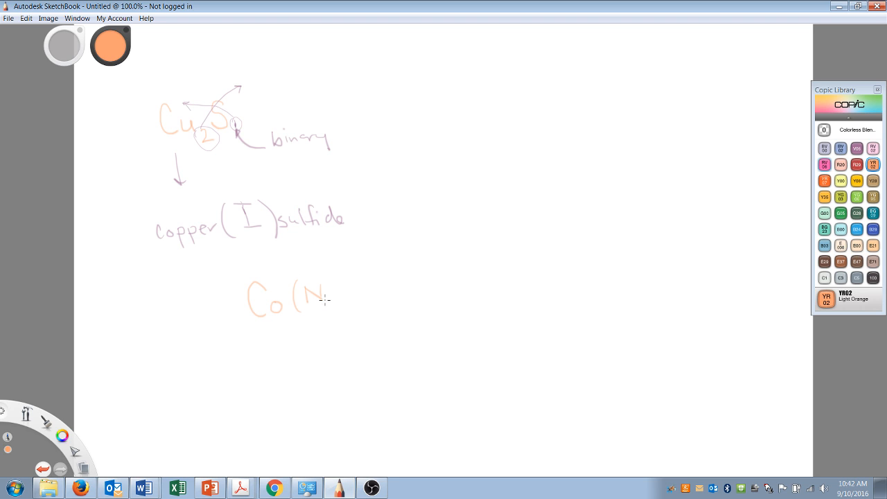
{"action": "left_click_drag", "start_coordinate": [333, 291], "coordinate": [349, 302]}
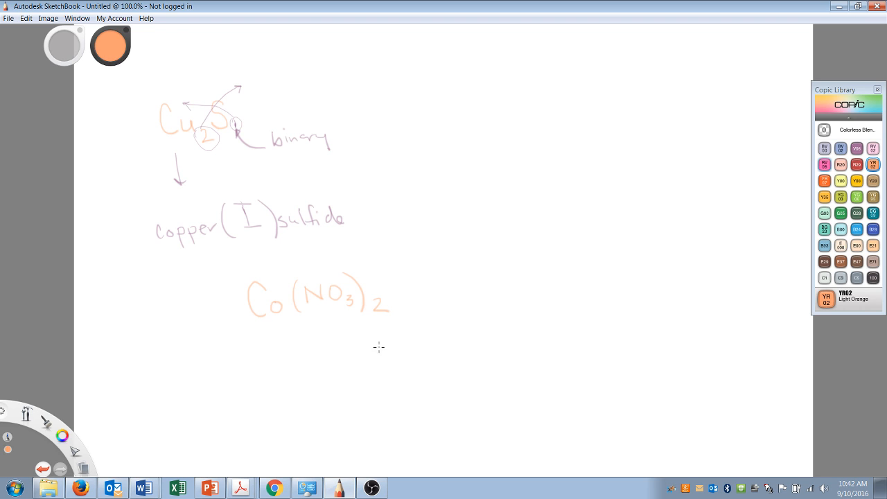
{"action": "mouse_move", "coordinate": [327, 313]}
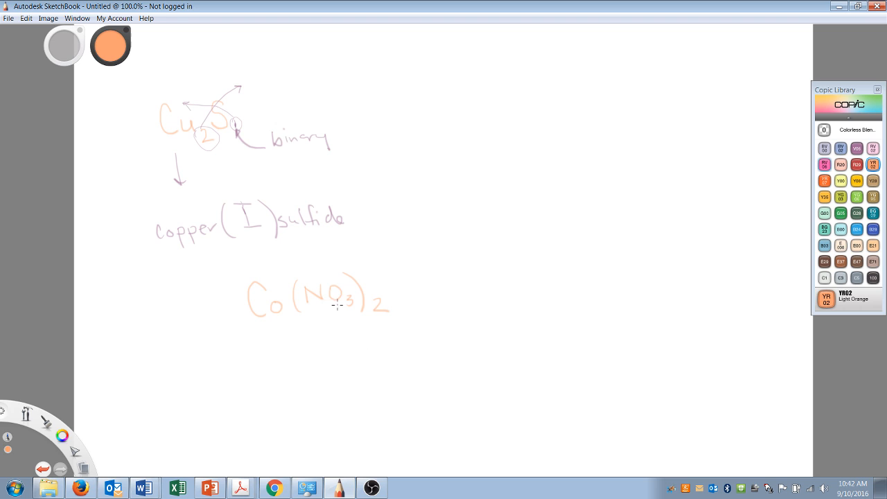
{"action": "mouse_move", "coordinate": [338, 320]}
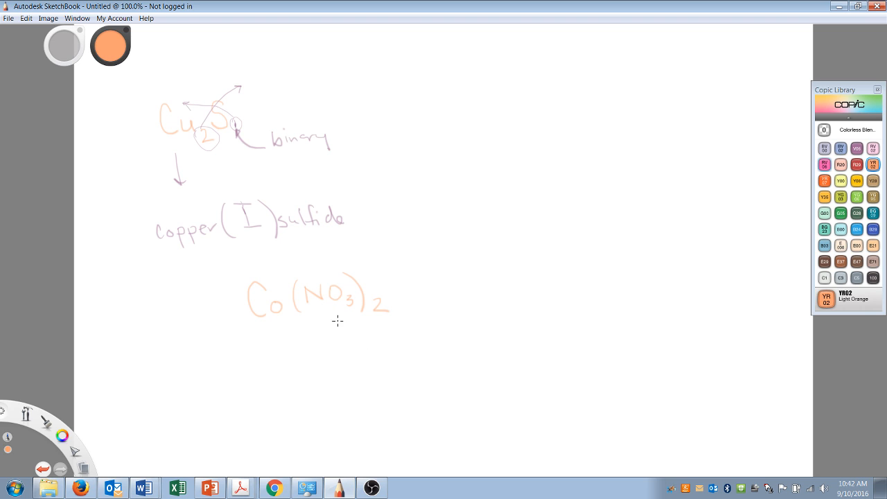
Step: Draw arrows down from Co(NO3)2, write 'cobalt', then bring up PowerPoint's polyatomic ion table
{"action": "left_click_drag", "start_coordinate": [343, 313], "coordinate": [360, 352]}
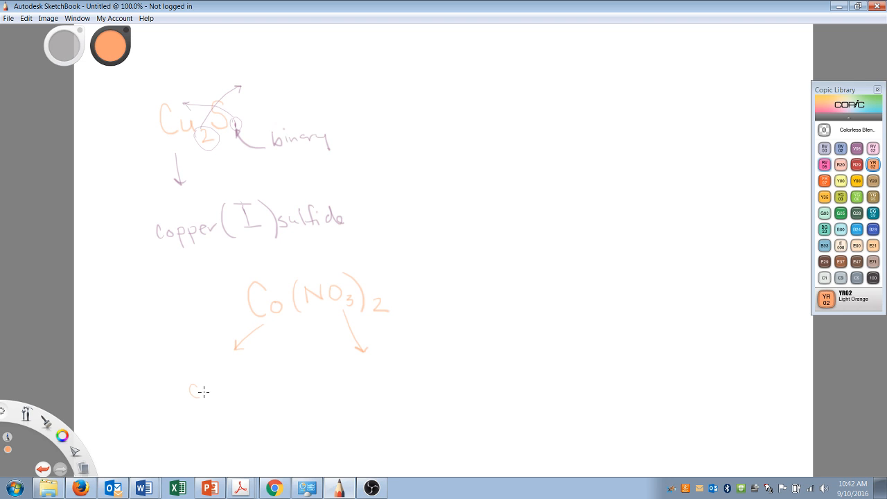
{"action": "left_click_drag", "start_coordinate": [194, 391], "coordinate": [242, 391]}
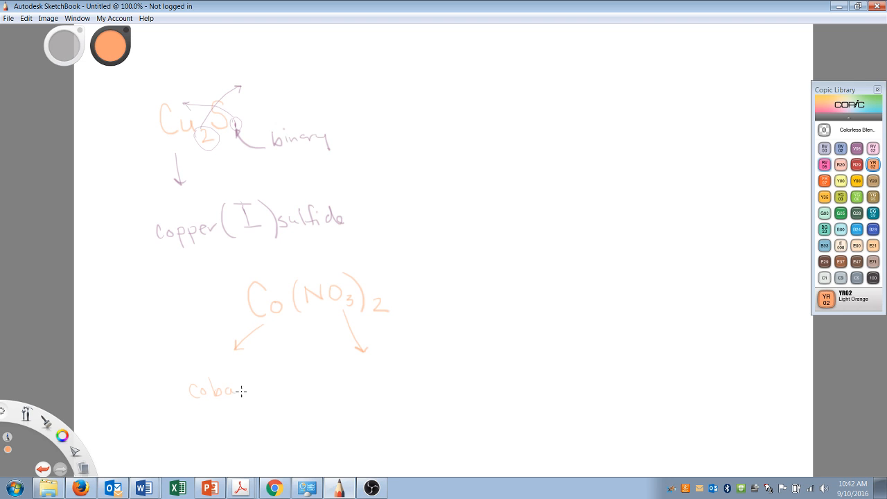
{"action": "left_click_drag", "start_coordinate": [238, 391], "coordinate": [261, 391]}
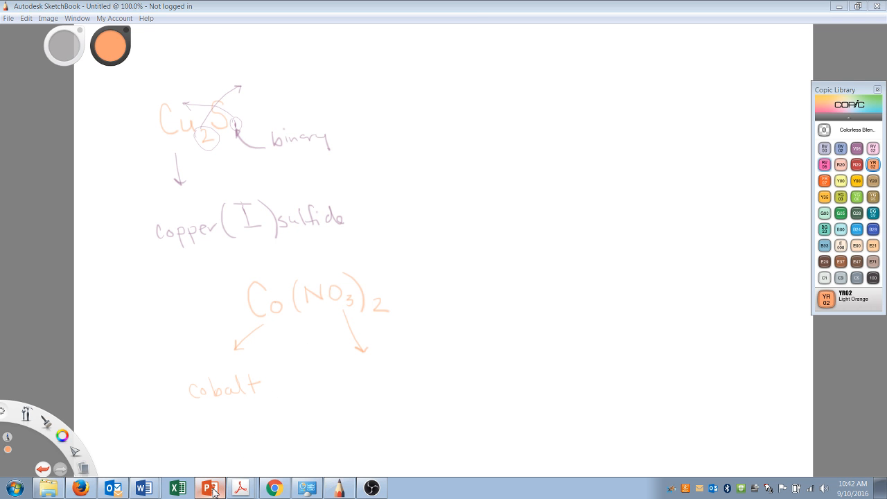
{"action": "left_click", "coordinate": [211, 487]}
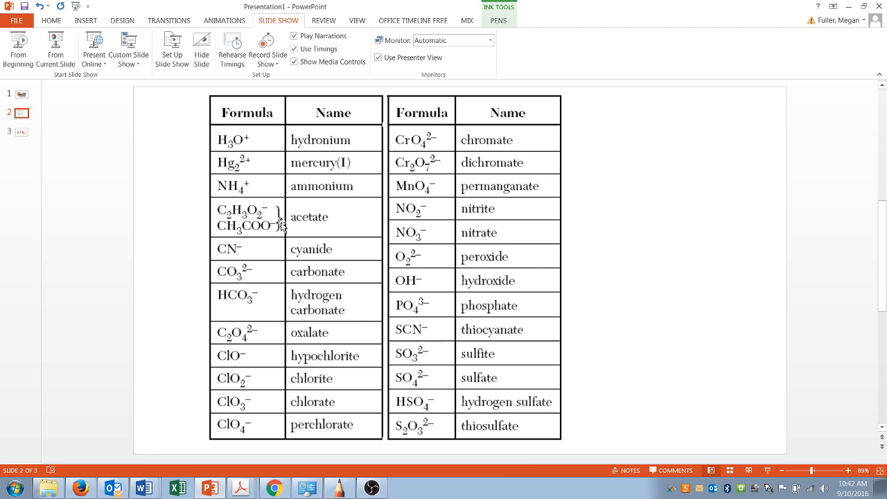
{"action": "mouse_move", "coordinate": [488, 232]}
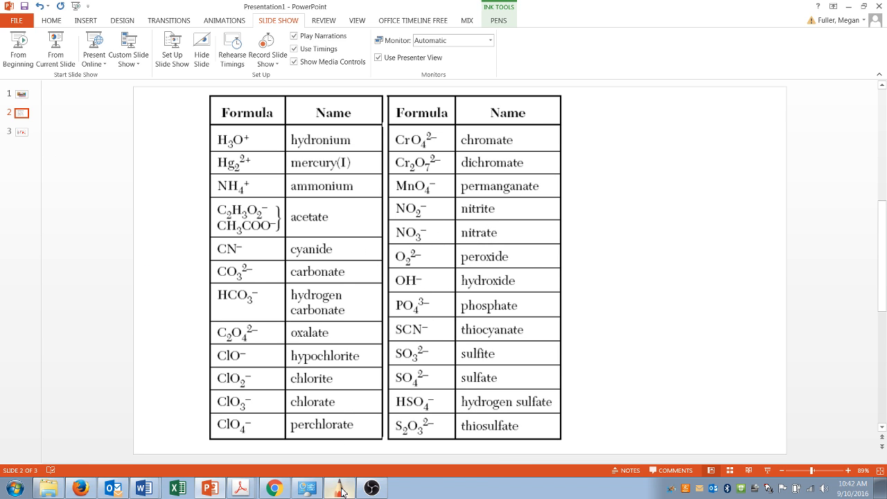
Step: Return to SketchBook, write 'nitrate' under the right arrow, then switch back to the ion table
{"action": "left_click", "coordinate": [340, 487]}
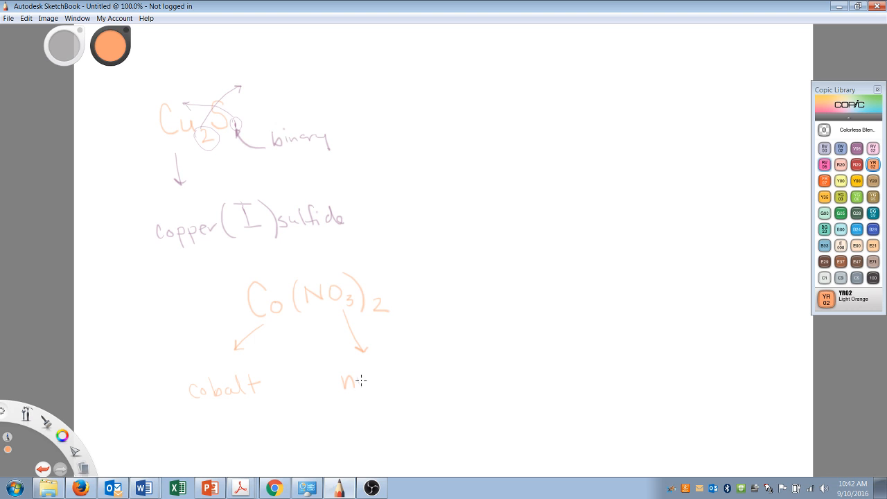
{"action": "left_click_drag", "start_coordinate": [361, 380], "coordinate": [415, 380]}
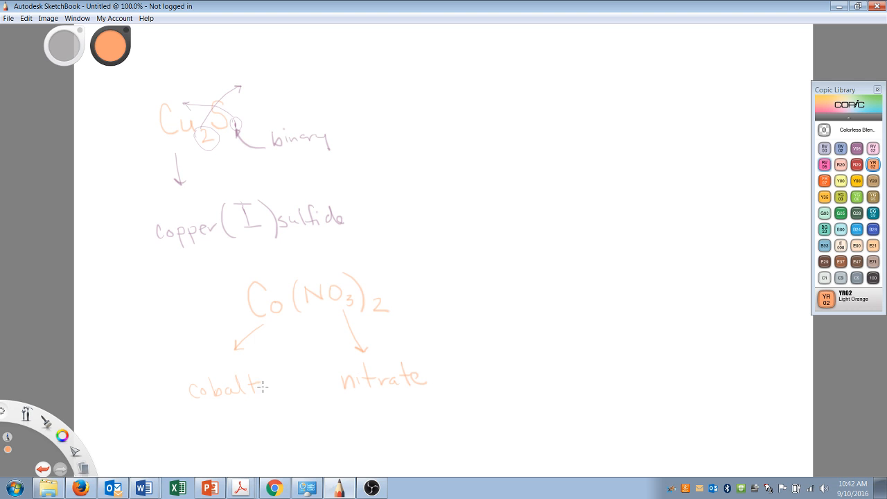
{"action": "left_click", "coordinate": [209, 487]}
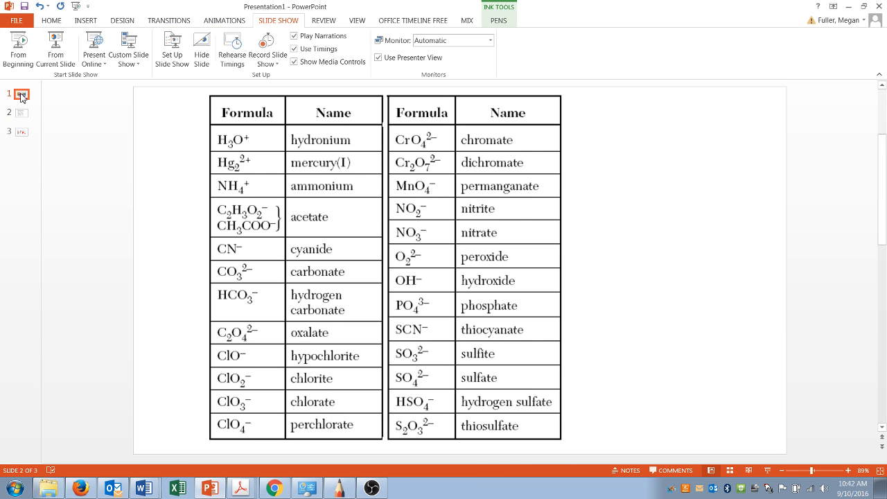
Step: Show the periodic table slide with its handwritten group charges
{"action": "left_click", "coordinate": [19, 95]}
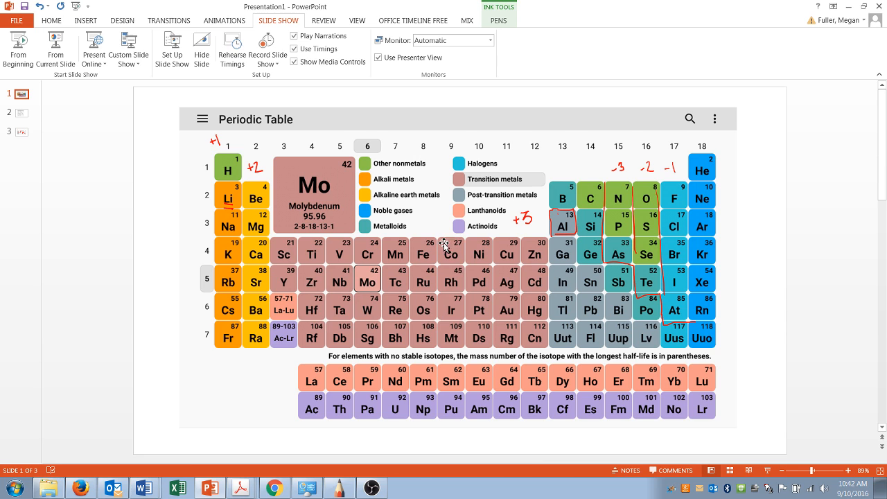
{"action": "mouse_move", "coordinate": [224, 224]}
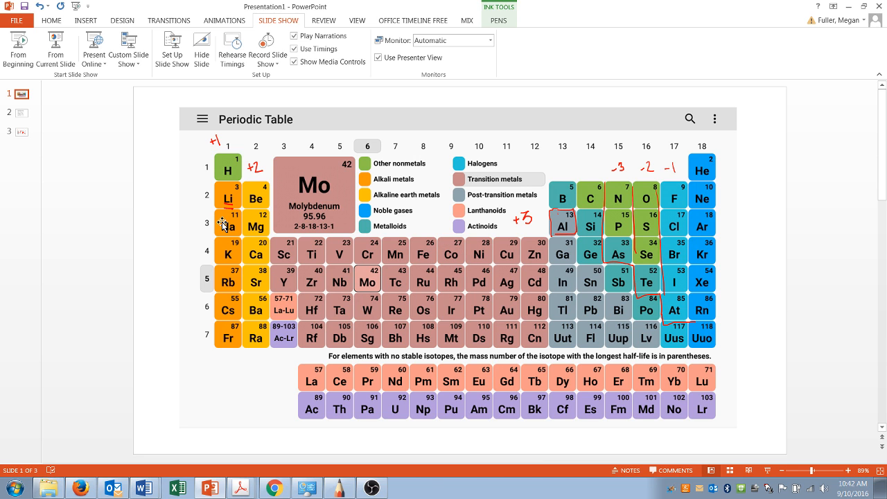
{"action": "mouse_move", "coordinate": [463, 263]}
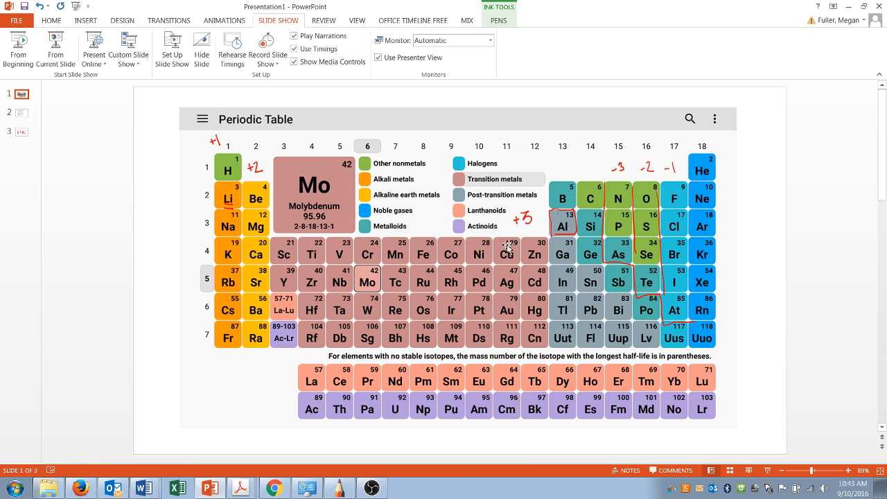
{"action": "mouse_move", "coordinate": [437, 270]}
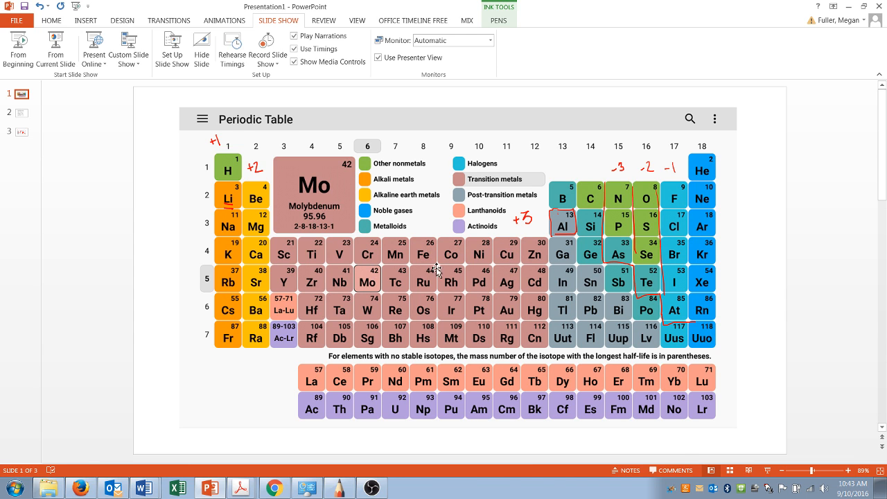
{"action": "mouse_move", "coordinate": [290, 470]}
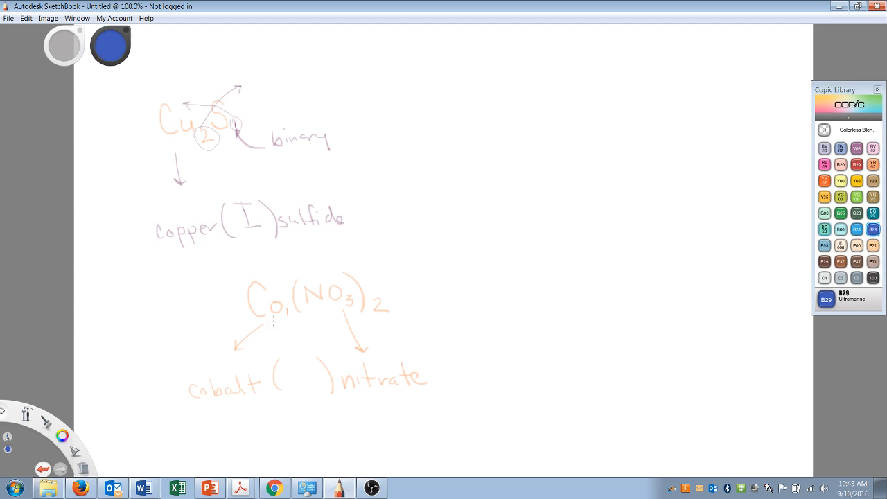
{"action": "mouse_move", "coordinate": [366, 296]}
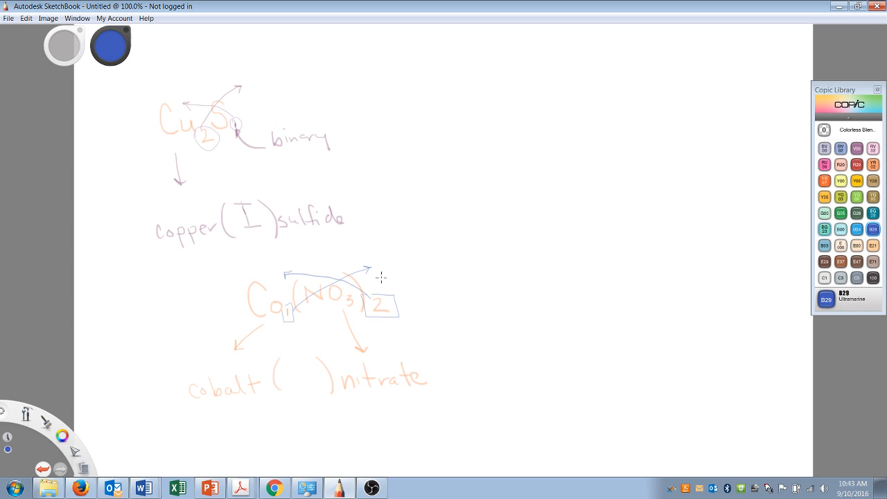
Step: Mark the nitrate ion's -1 charge over Co(NO3)2, then pick the green ink colour
{"action": "left_click_drag", "start_coordinate": [380, 280], "coordinate": [385, 262]}
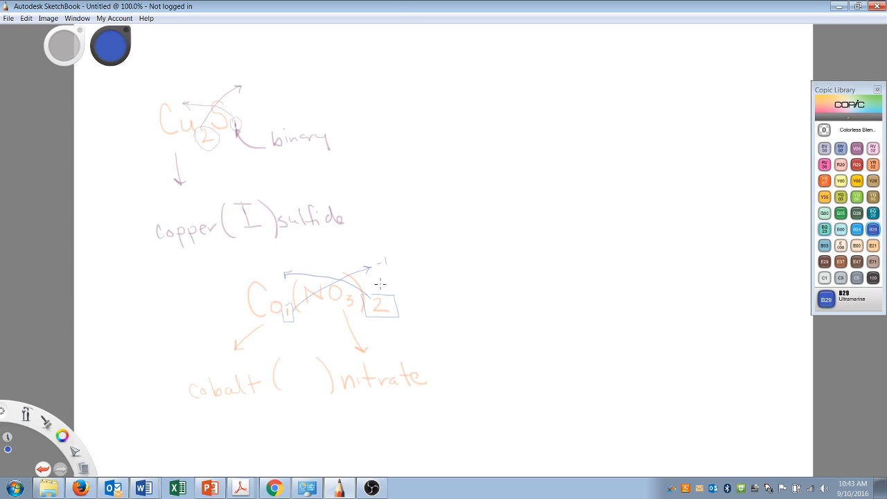
{"action": "mouse_move", "coordinate": [365, 315]}
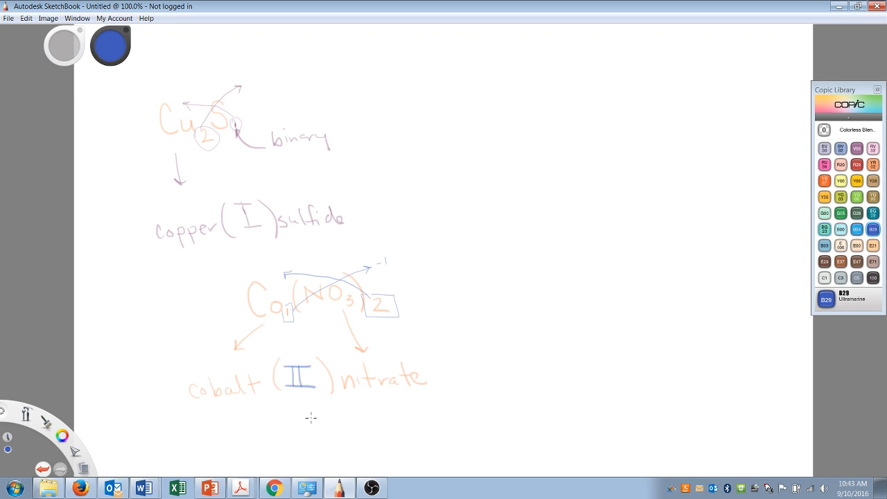
{"action": "mouse_move", "coordinate": [308, 414]}
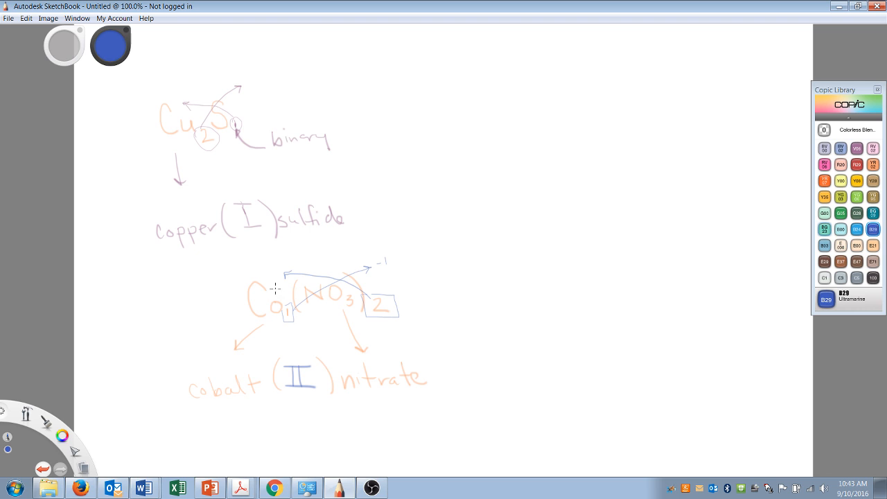
{"action": "mouse_move", "coordinate": [338, 295]}
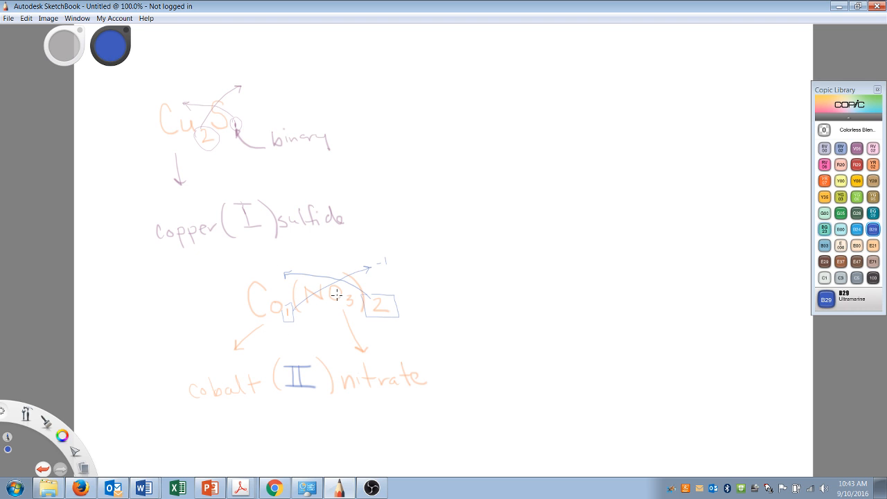
{"action": "left_click", "coordinate": [840, 213]}
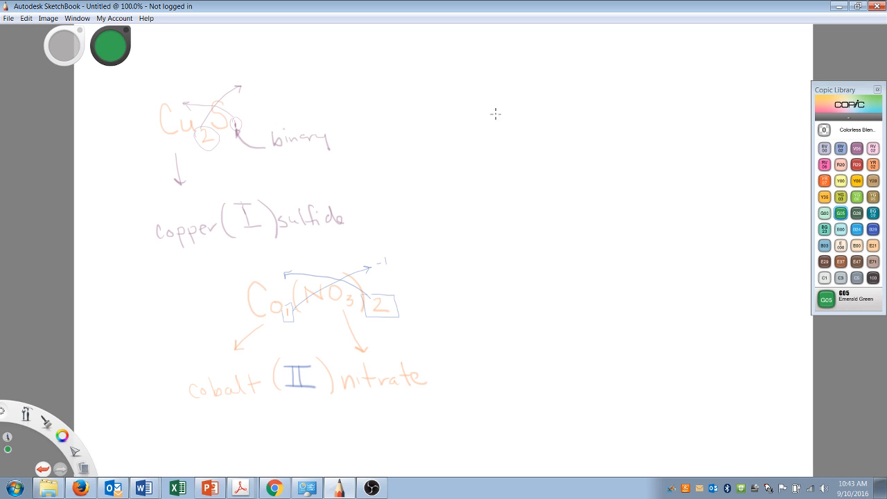
Step: Write the formula FeSO4 in green at the top right of the canvas
{"action": "left_click_drag", "start_coordinate": [486, 104], "coordinate": [488, 131]}
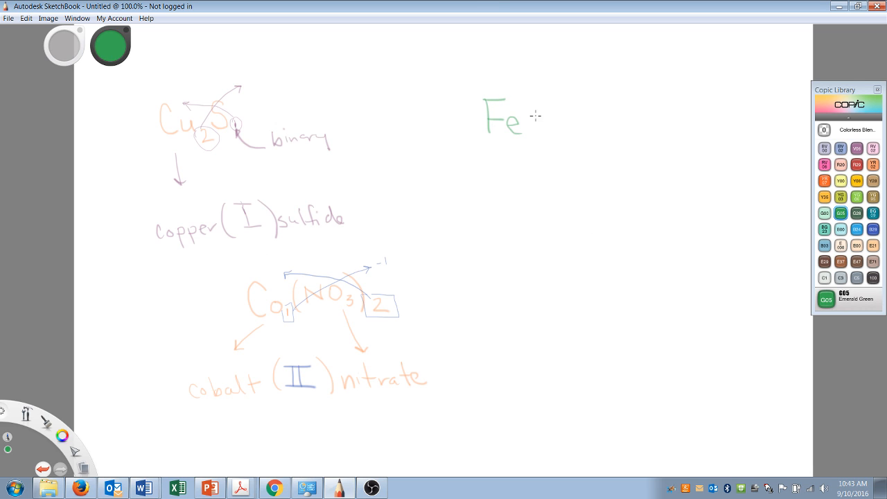
{"action": "left_click_drag", "start_coordinate": [538, 114], "coordinate": [575, 122]}
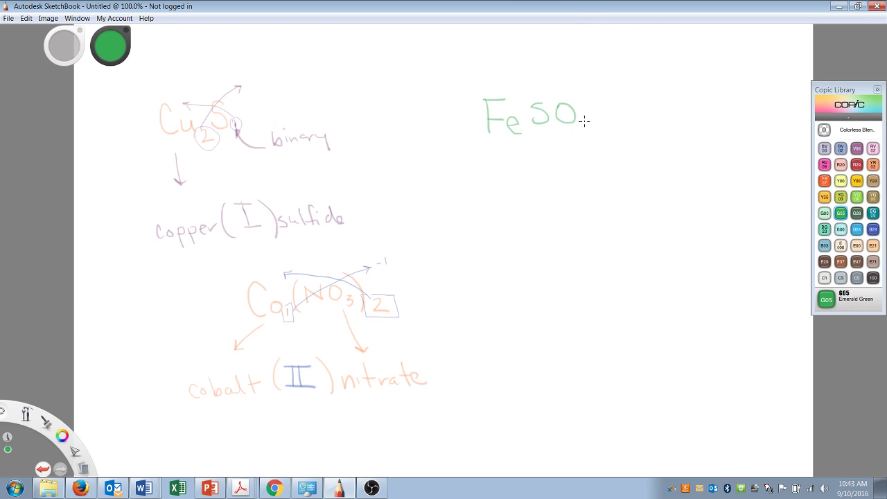
{"action": "left_click_drag", "start_coordinate": [585, 118], "coordinate": [590, 136]}
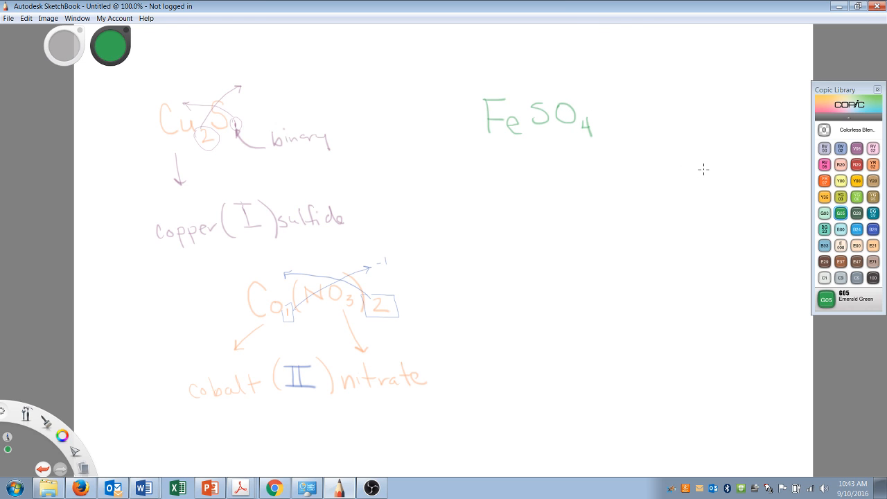
{"action": "mouse_move", "coordinate": [823, 230]}
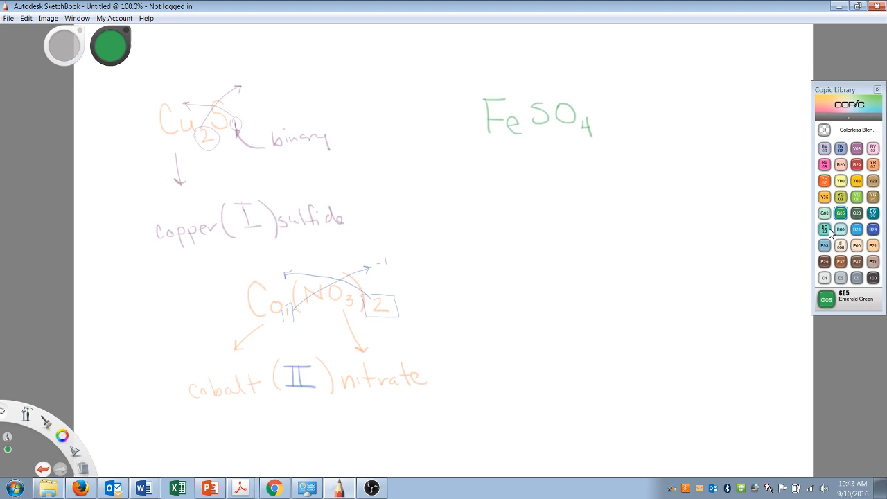
Step: In teal, draw an arrow down from SO4 and write 'sulfate' beneath it
{"action": "left_click", "coordinate": [823, 228]}
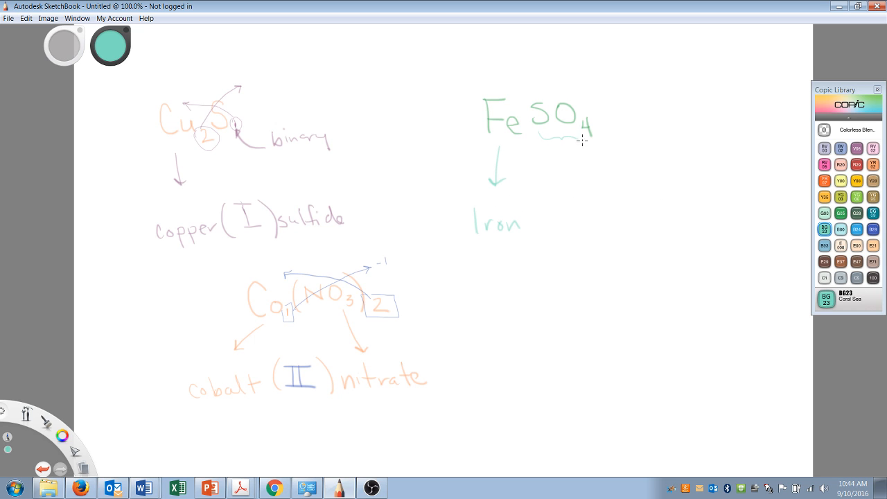
{"action": "left_click_drag", "start_coordinate": [582, 139], "coordinate": [594, 193]}
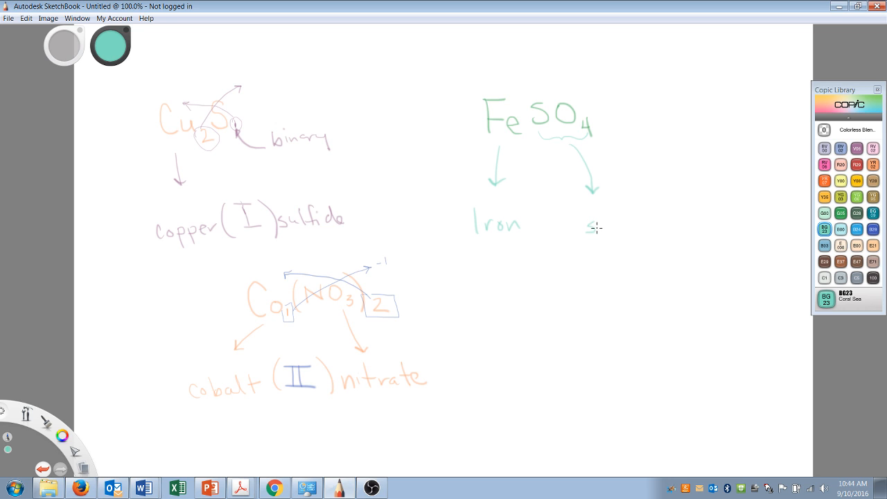
{"action": "left_click_drag", "start_coordinate": [593, 229], "coordinate": [627, 215]}
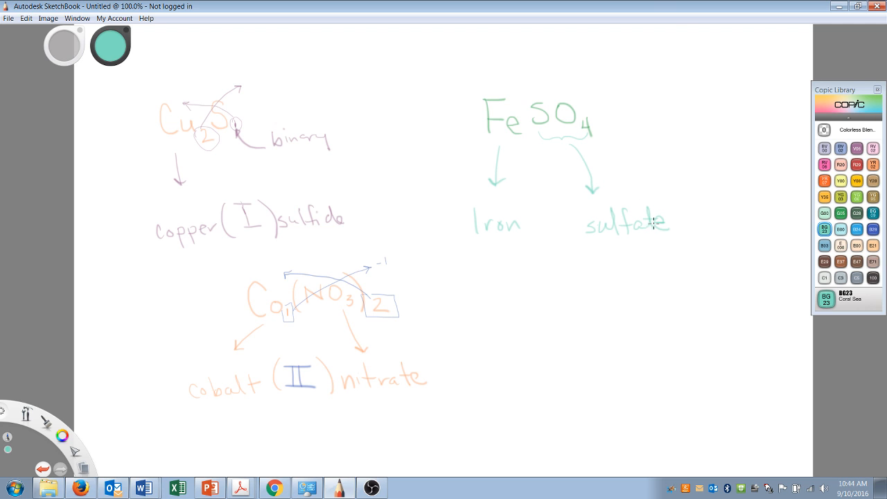
{"action": "mouse_move", "coordinate": [239, 441]}
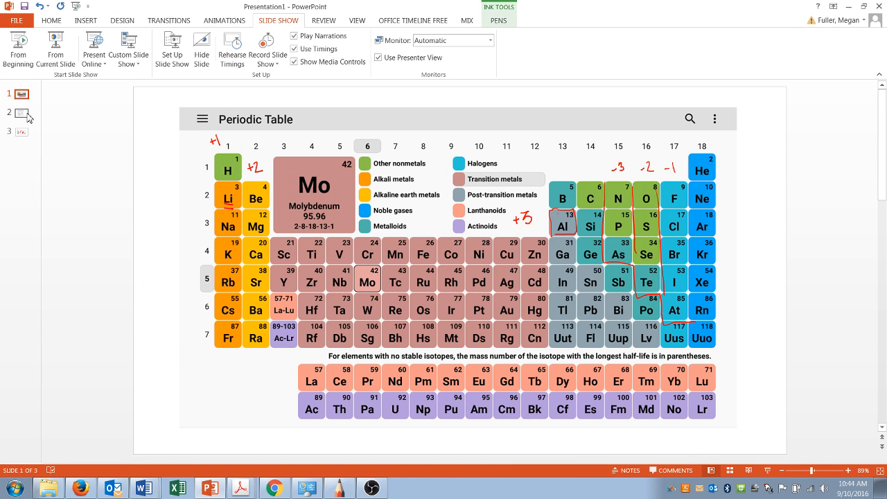
Step: Check the sulfate row on the polyatomic ion table slide, then return to SketchBook
{"action": "left_click", "coordinate": [21, 114]}
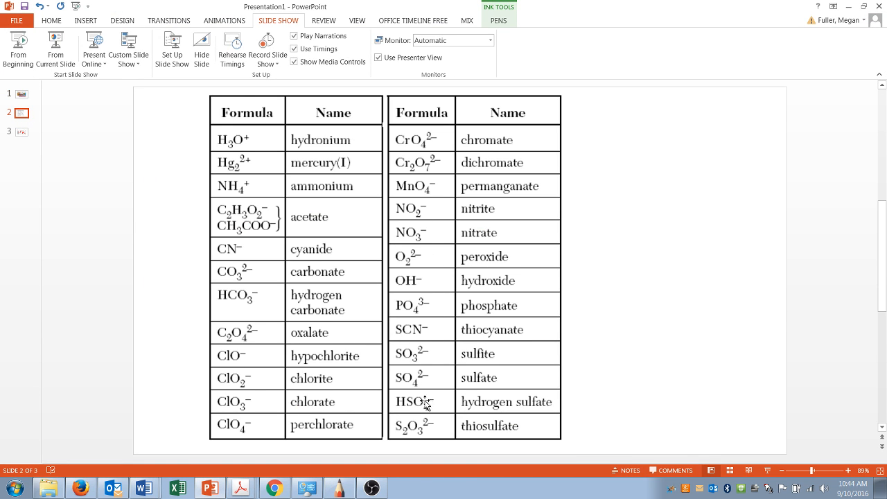
{"action": "mouse_move", "coordinate": [401, 387]}
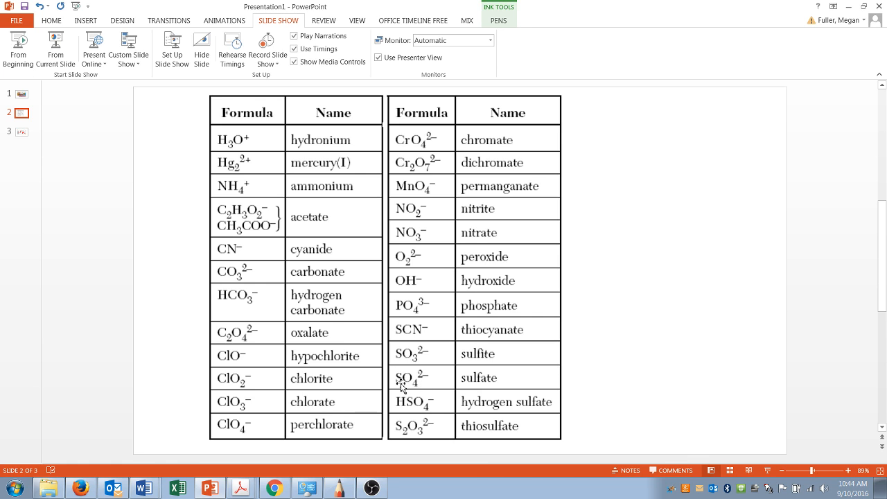
{"action": "mouse_move", "coordinate": [418, 394]}
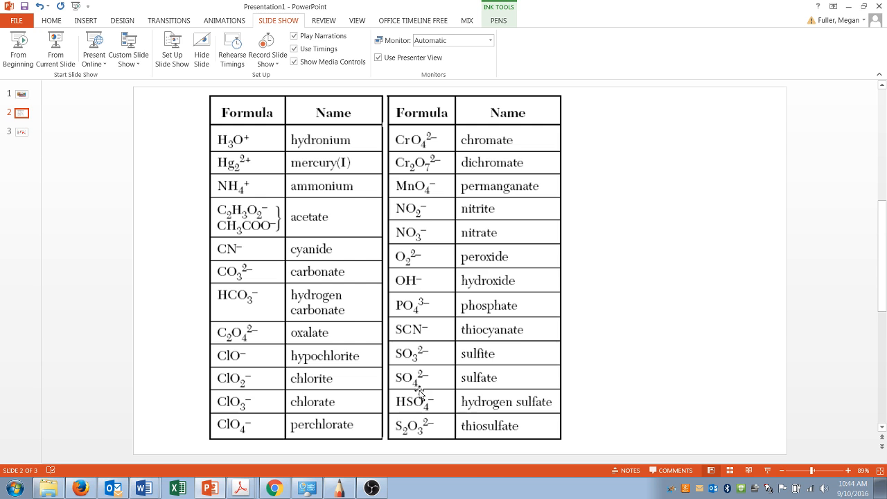
{"action": "mouse_move", "coordinate": [395, 385]}
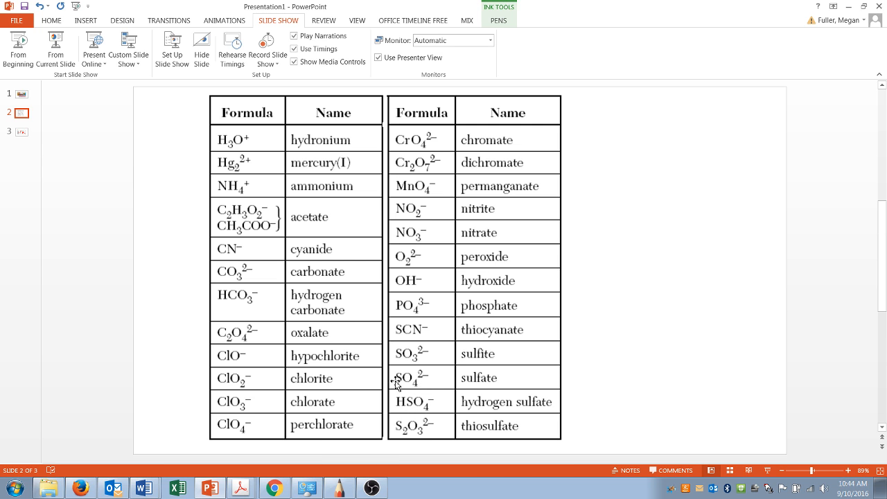
{"action": "left_click", "coordinate": [338, 488]}
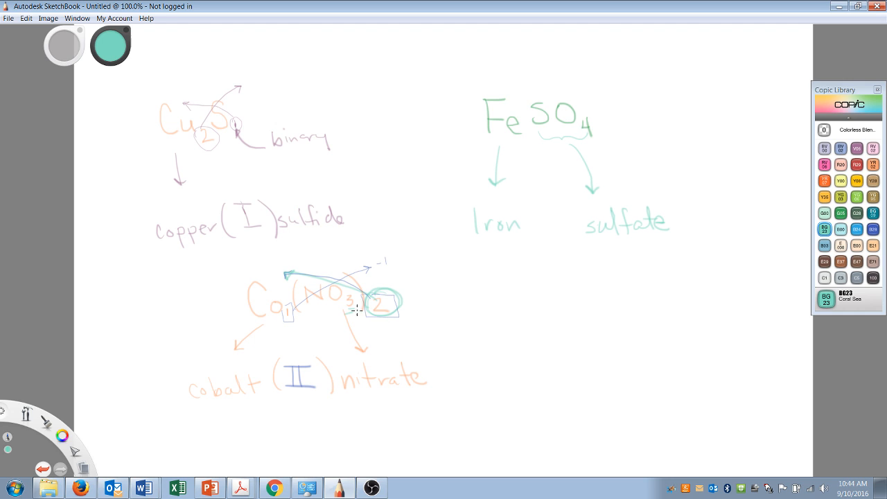
{"action": "mouse_move", "coordinate": [391, 244]}
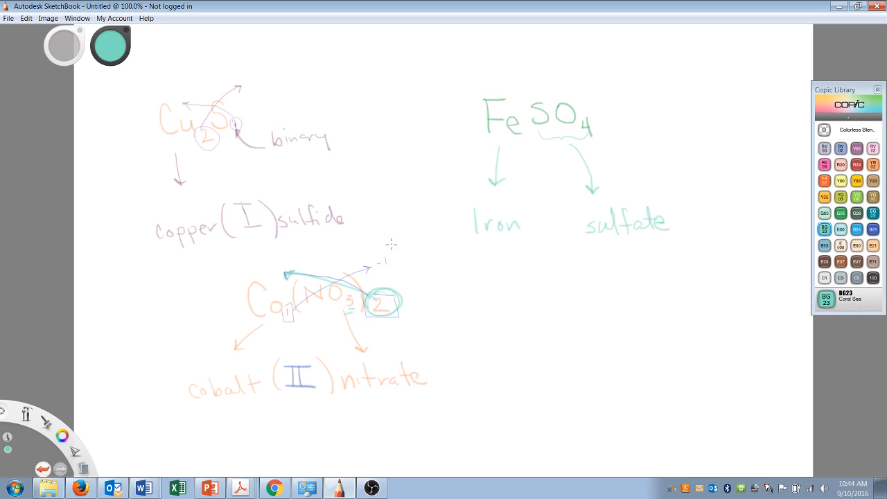
{"action": "mouse_move", "coordinate": [569, 86]}
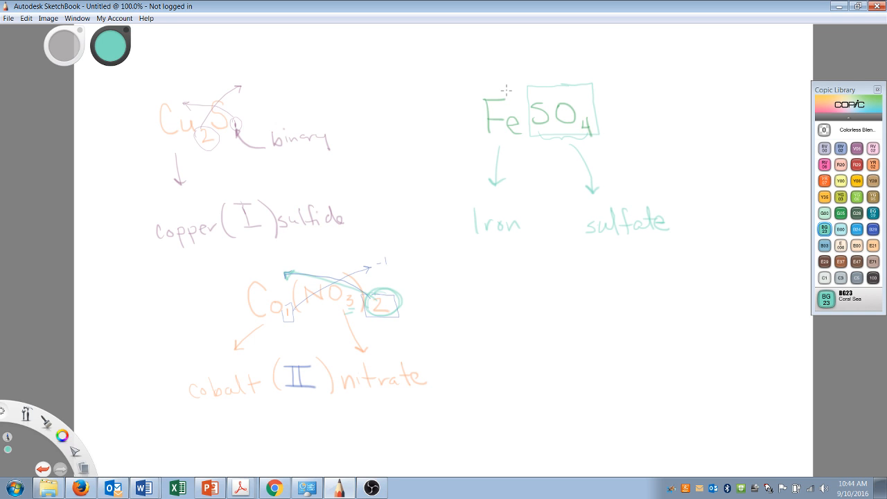
{"action": "mouse_move", "coordinate": [555, 114]}
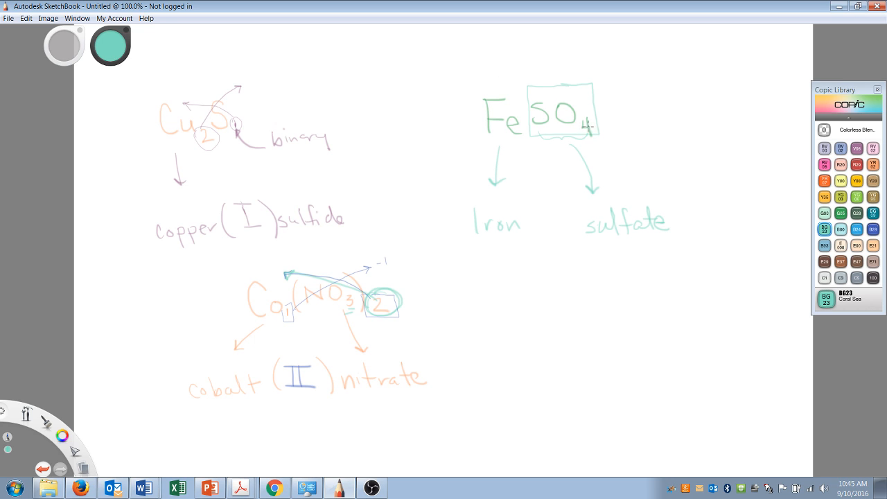
{"action": "mouse_move", "coordinate": [590, 129]}
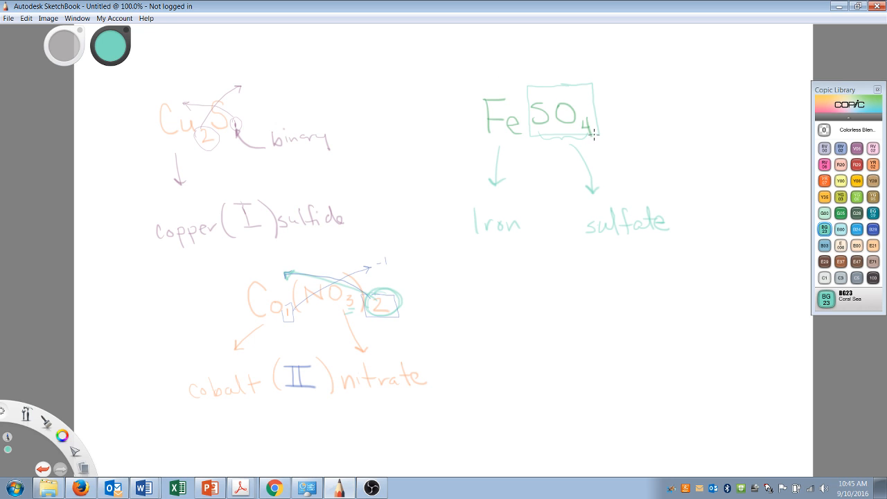
{"action": "mouse_move", "coordinate": [519, 97]}
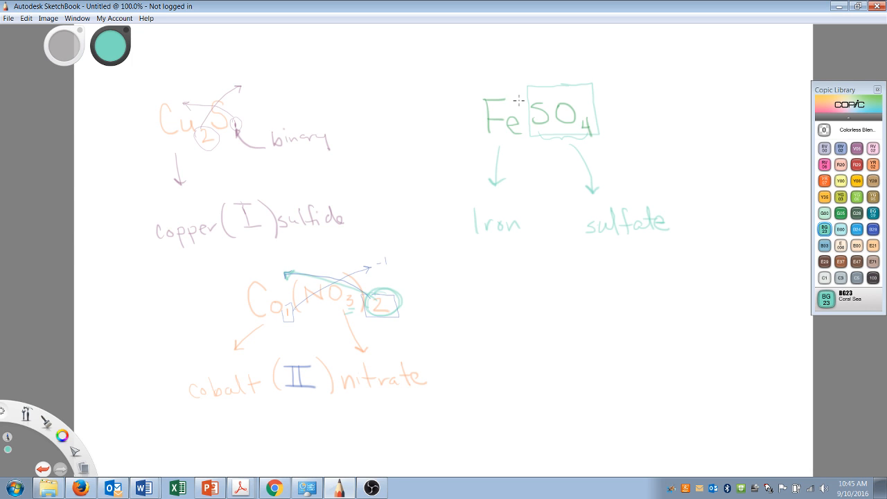
{"action": "mouse_move", "coordinate": [613, 130]}
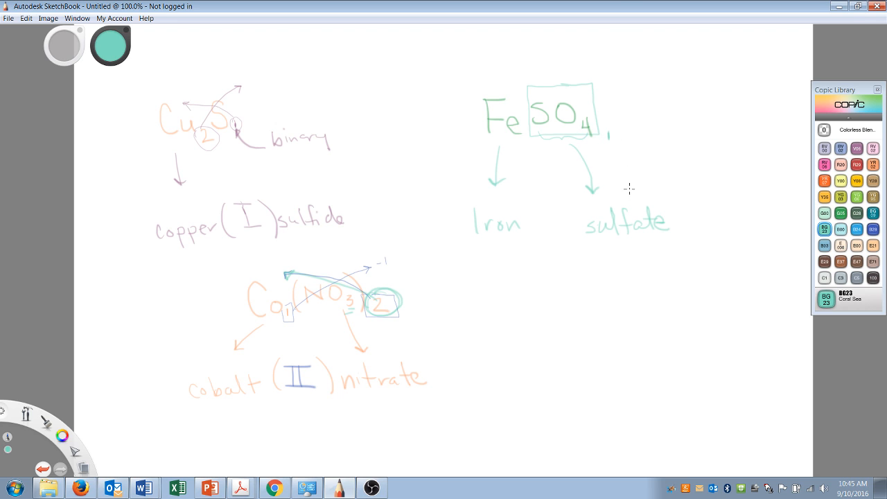
{"action": "mouse_move", "coordinate": [524, 143]}
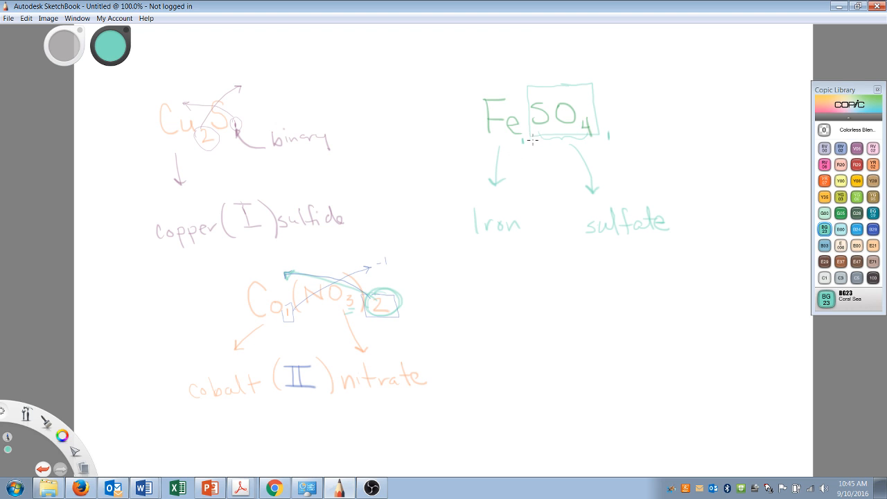
{"action": "mouse_move", "coordinate": [519, 150]}
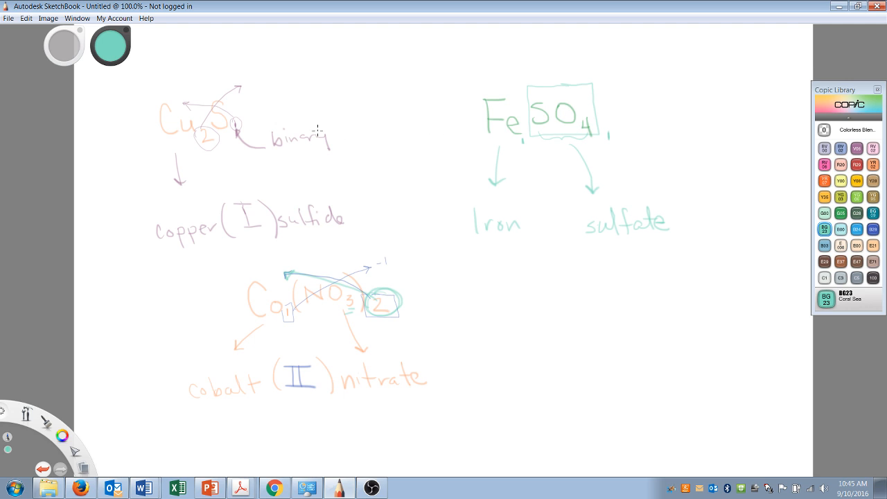
{"action": "mouse_move", "coordinate": [213, 108]}
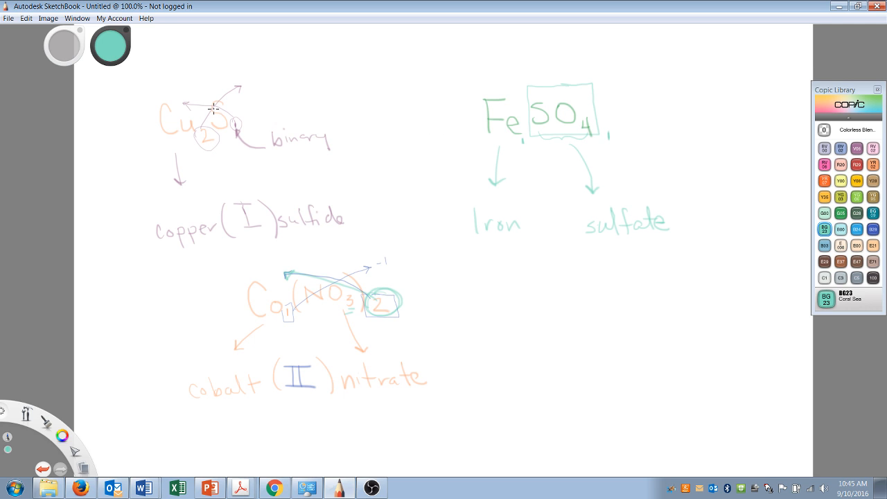
{"action": "mouse_move", "coordinate": [178, 125]}
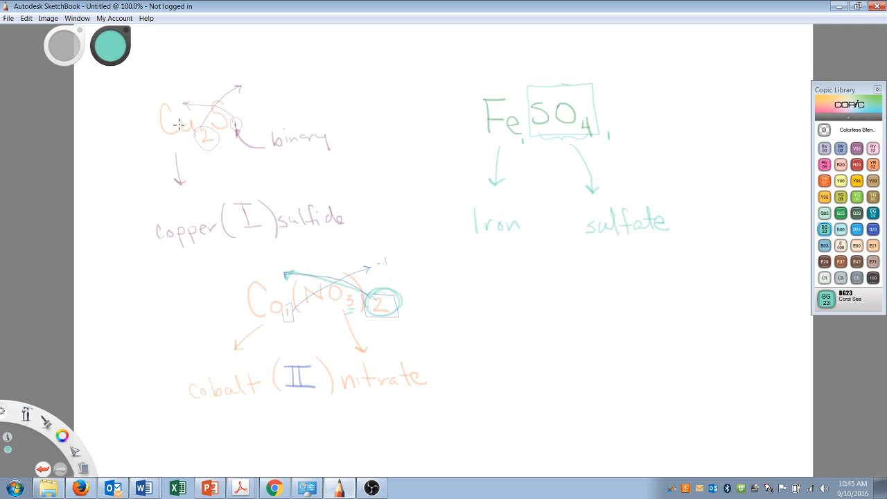
{"action": "mouse_move", "coordinate": [611, 147]}
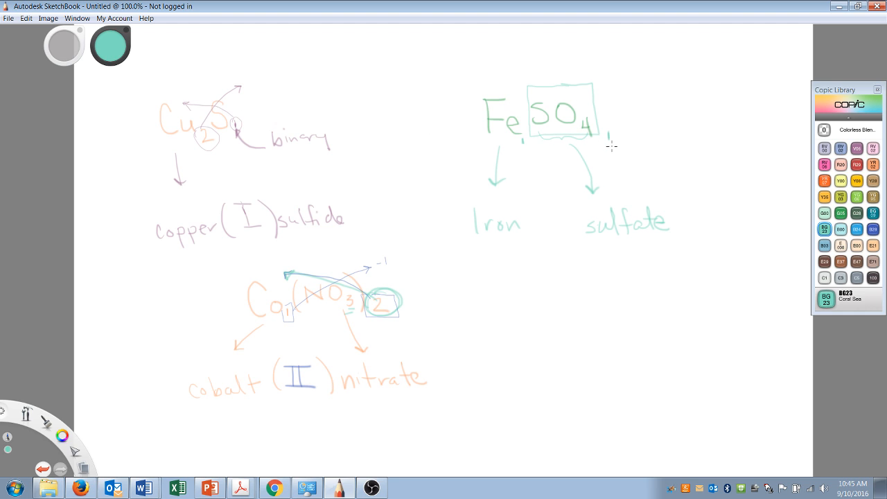
{"action": "mouse_move", "coordinate": [554, 122]}
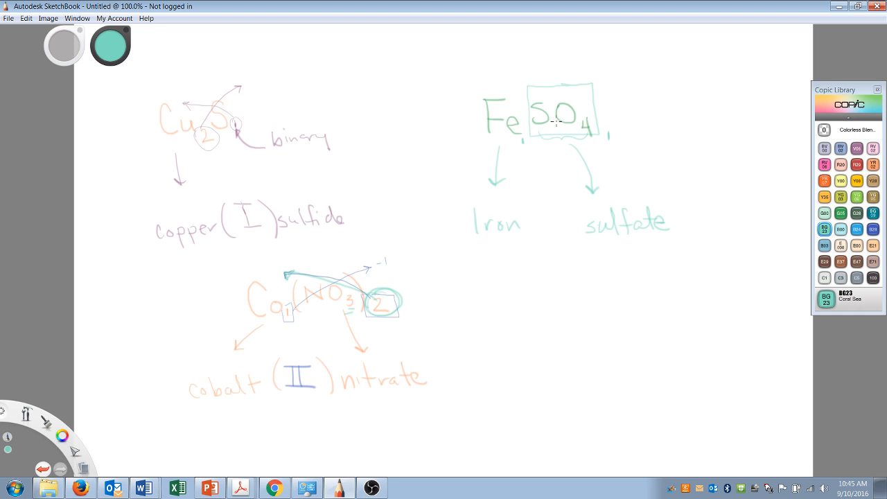
{"action": "mouse_move", "coordinate": [537, 164]}
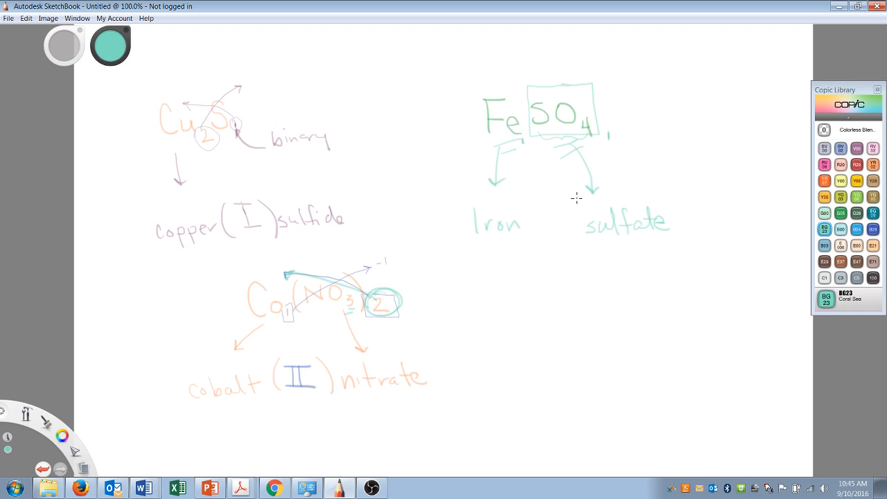
{"action": "mouse_move", "coordinate": [478, 113]}
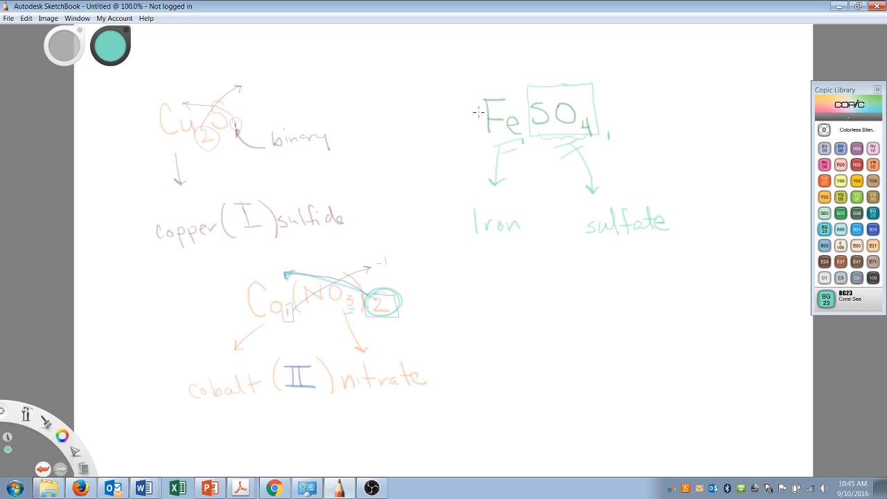
{"action": "mouse_move", "coordinate": [565, 127]}
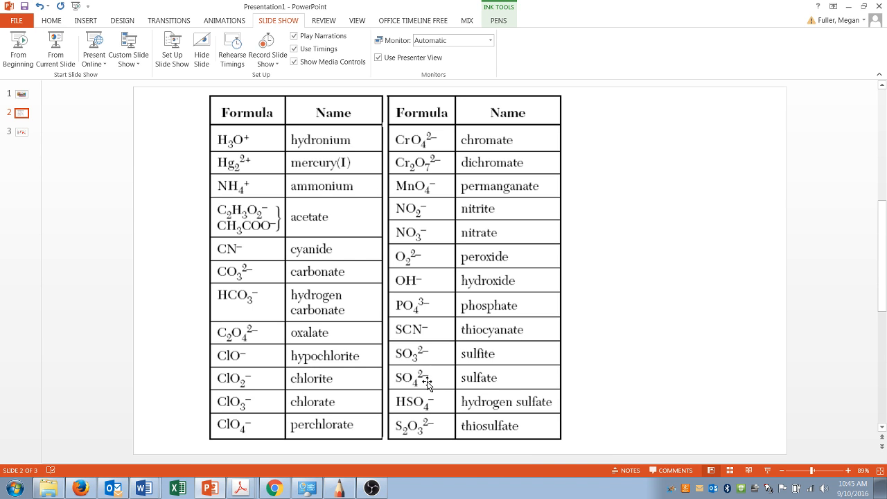
{"action": "mouse_move", "coordinate": [399, 474]}
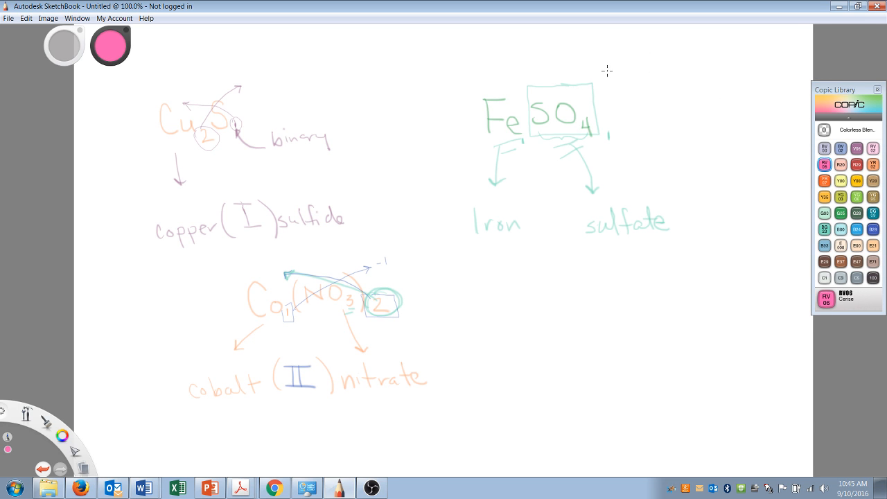
Step: Mark FeSO4 with -2 and +2 charges, a dividing line, and add II to the iron name
{"action": "left_click_drag", "start_coordinate": [598, 70], "coordinate": [622, 61]}
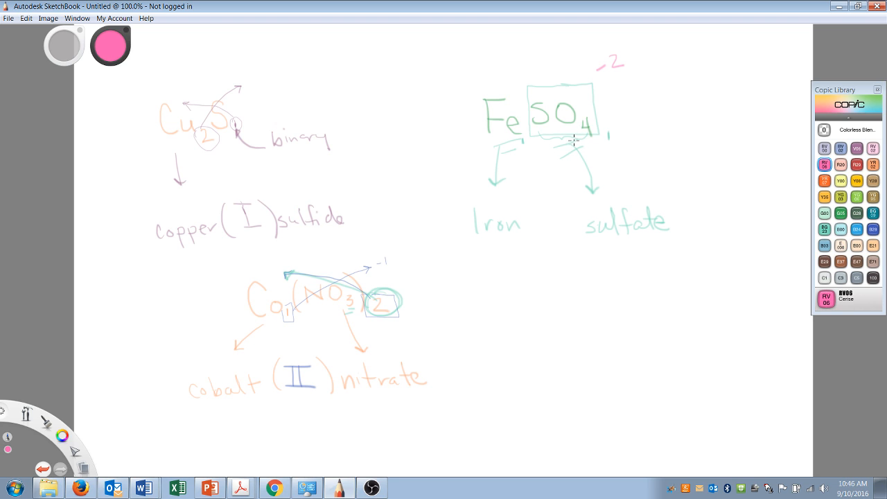
{"action": "left_click_drag", "start_coordinate": [528, 68], "coordinate": [543, 172]}
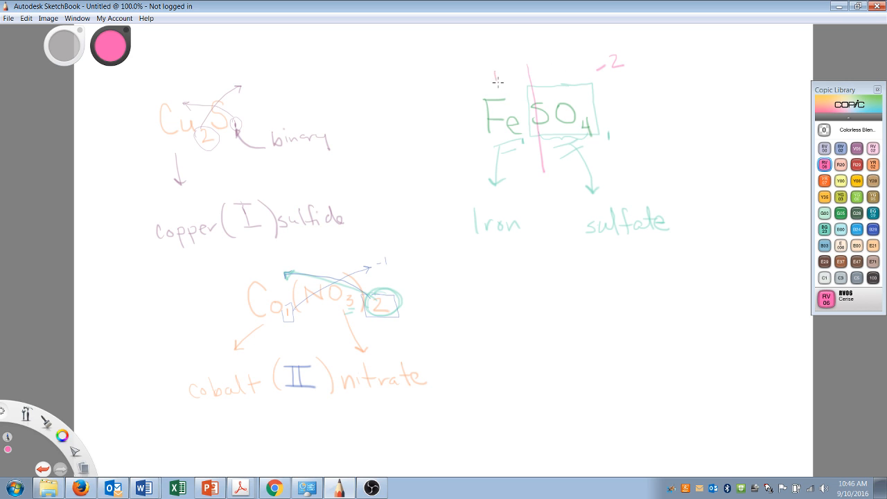
{"action": "left_click_drag", "start_coordinate": [494, 84], "coordinate": [512, 72]}
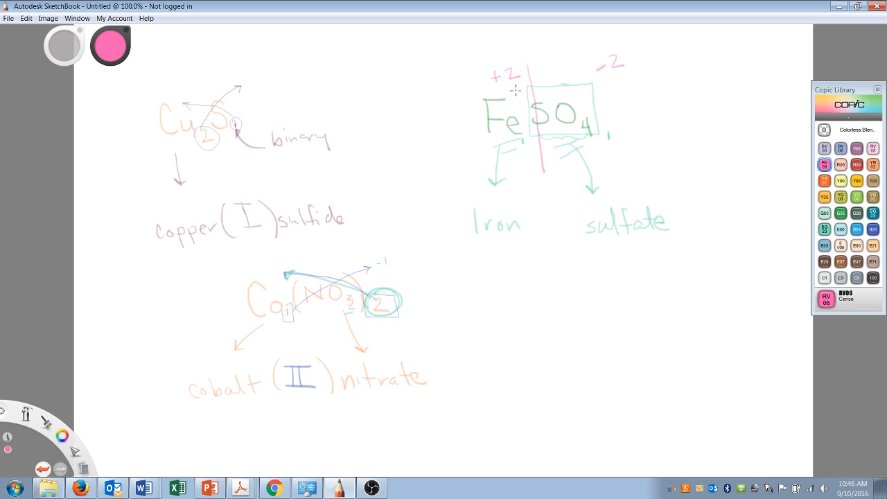
{"action": "left_click_drag", "start_coordinate": [530, 201], "coordinate": [554, 233]}
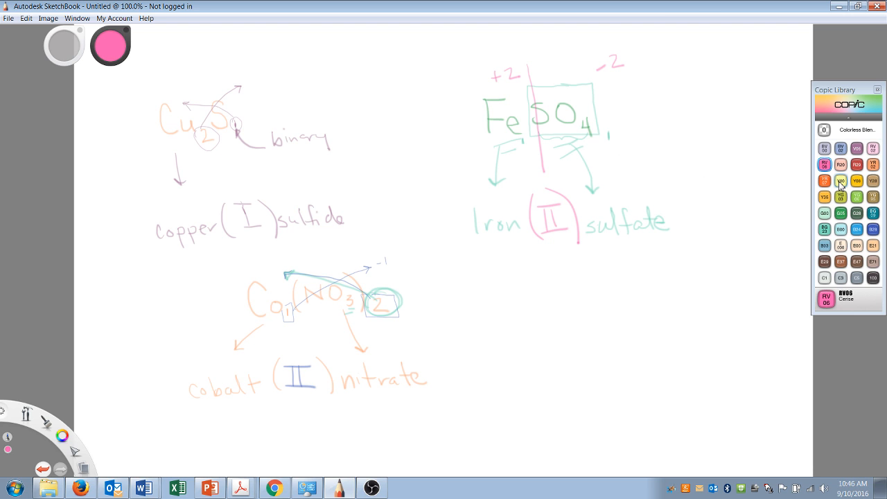
Step: Change the drawing colour to yellow, then to orange
{"action": "left_click", "coordinate": [839, 180]}
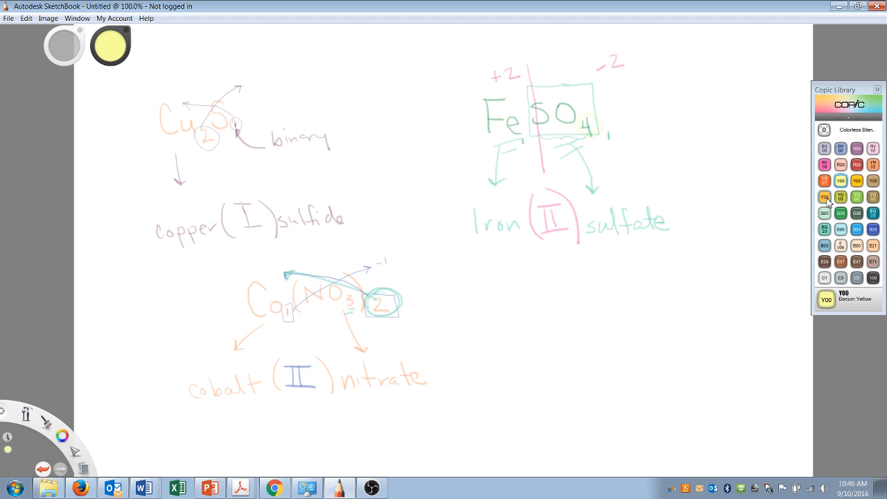
{"action": "left_click", "coordinate": [823, 197]}
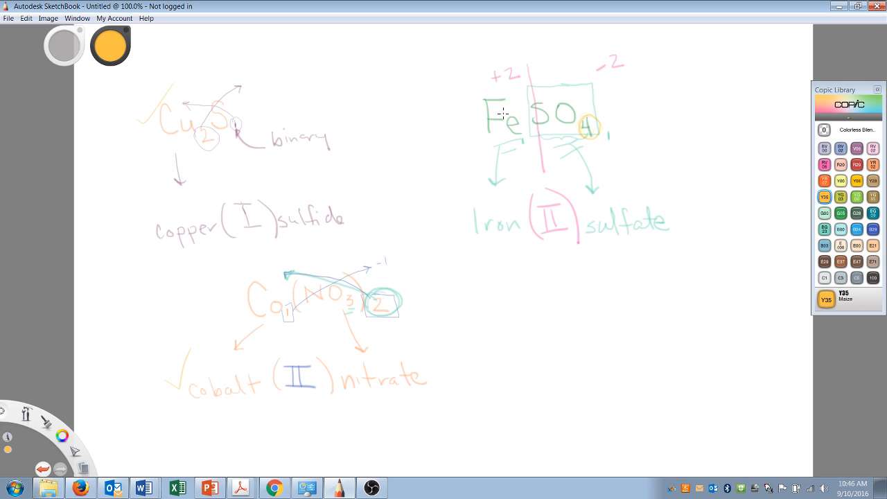
{"action": "mouse_move", "coordinate": [543, 86]}
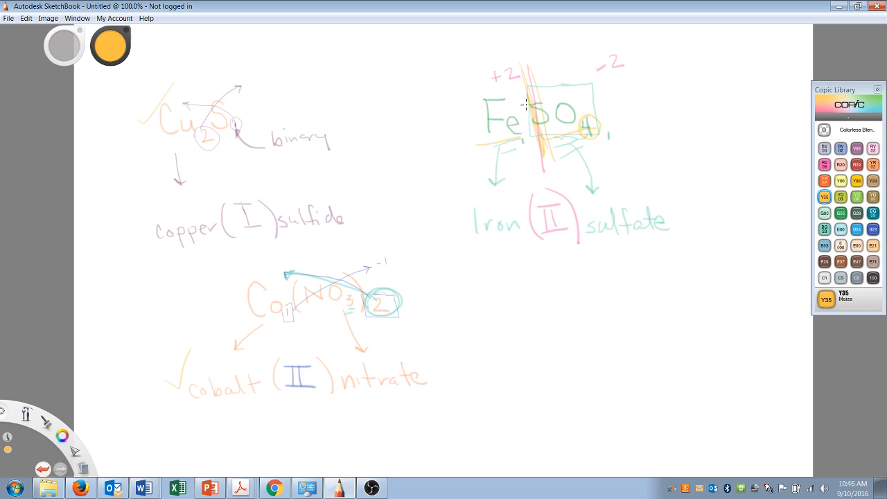
{"action": "mouse_move", "coordinate": [490, 252]}
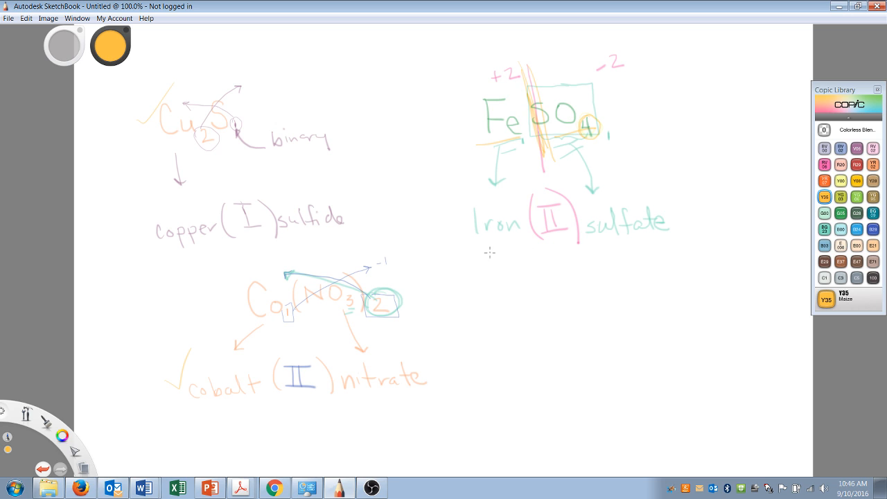
{"action": "mouse_move", "coordinate": [676, 258]}
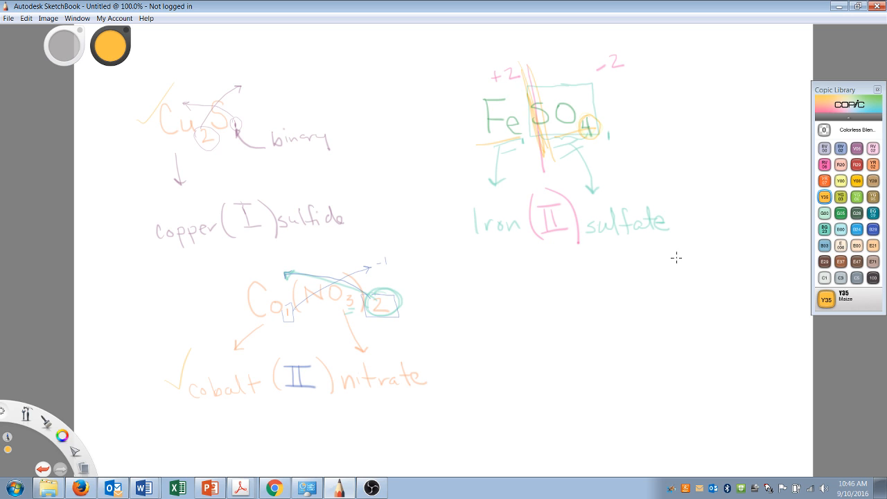
{"action": "mouse_move", "coordinate": [638, 259]}
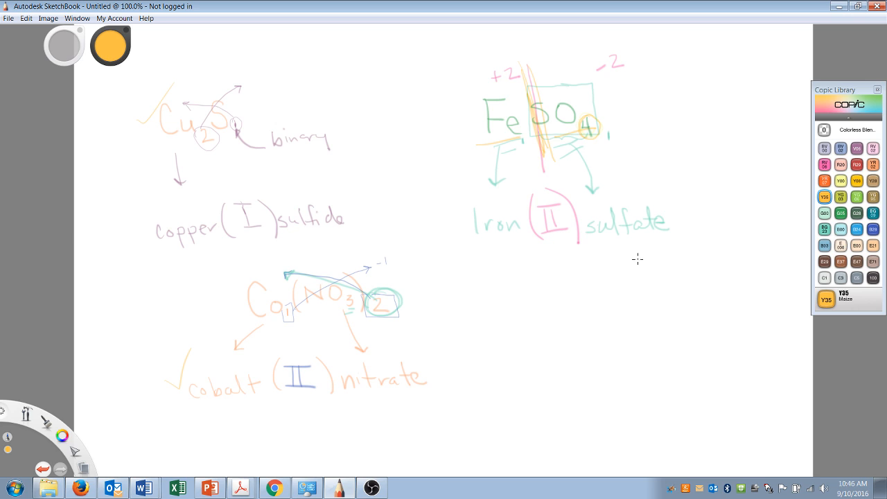
{"action": "mouse_move", "coordinate": [449, 235]}
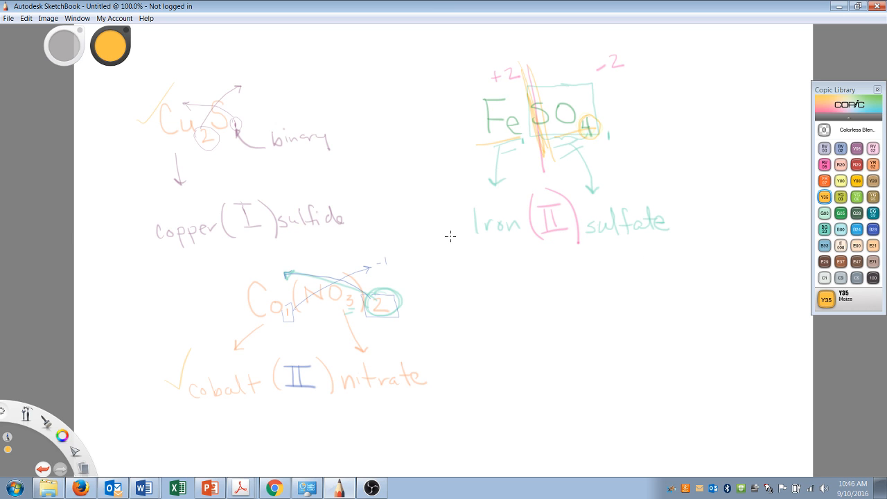
{"action": "mouse_move", "coordinate": [444, 240]}
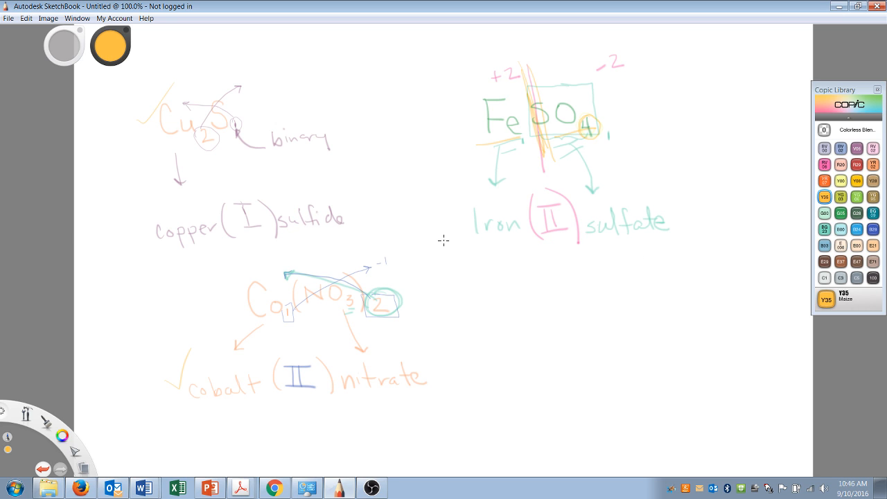
{"action": "mouse_move", "coordinate": [436, 230]}
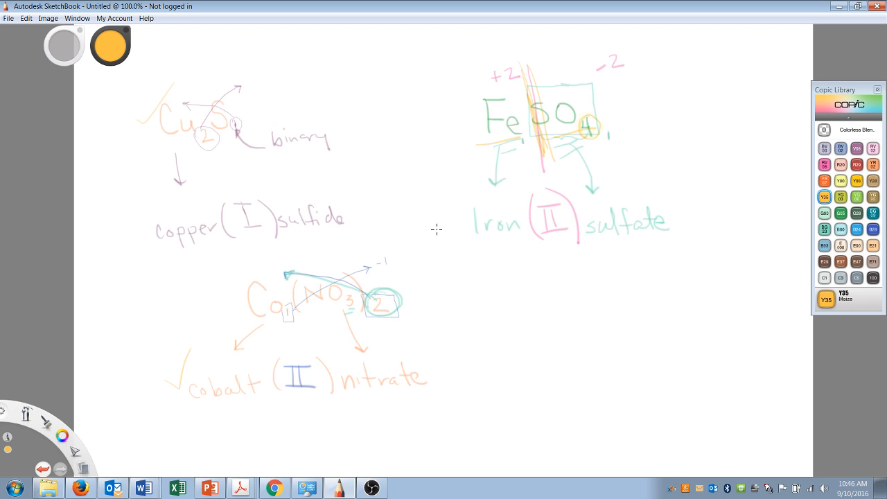
{"action": "mouse_move", "coordinate": [298, 317]}
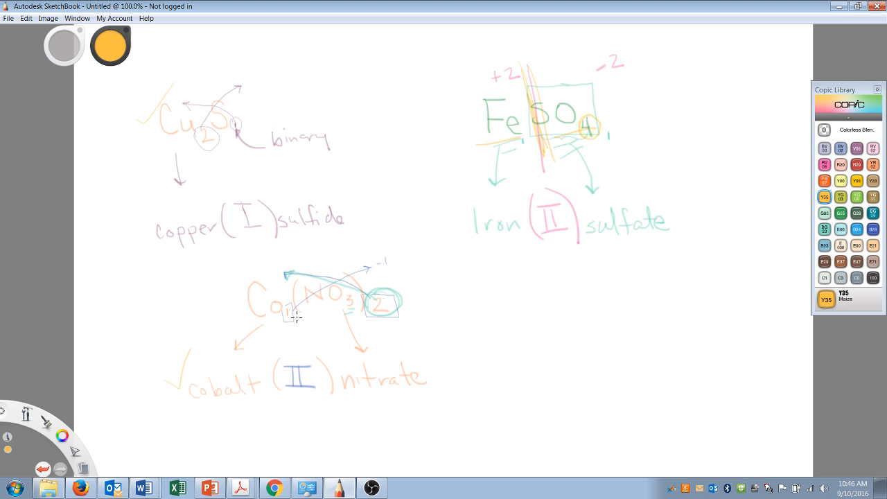
{"action": "mouse_move", "coordinate": [374, 321]}
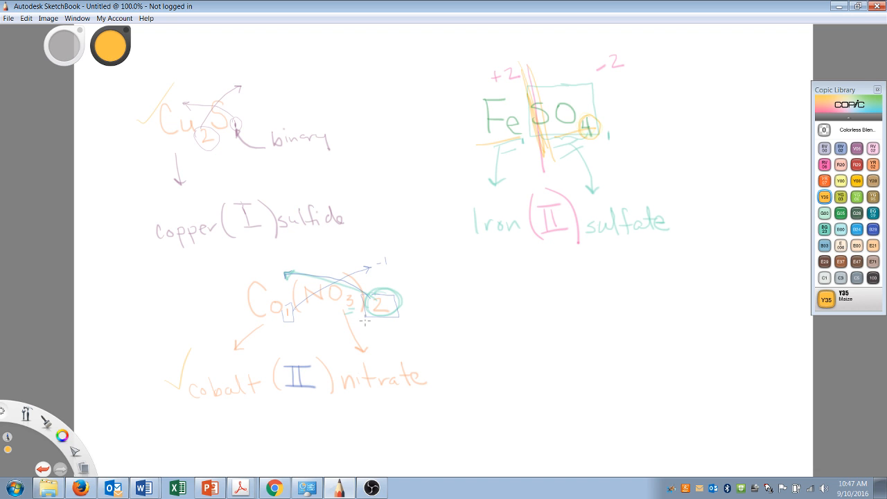
Step: Switch windows from the taskbar after ticking the finished examples
{"action": "left_click", "coordinate": [372, 487]}
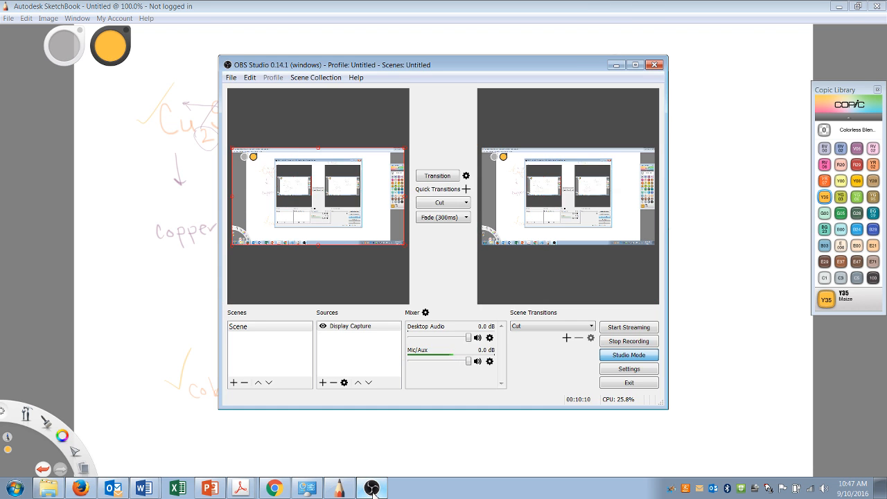